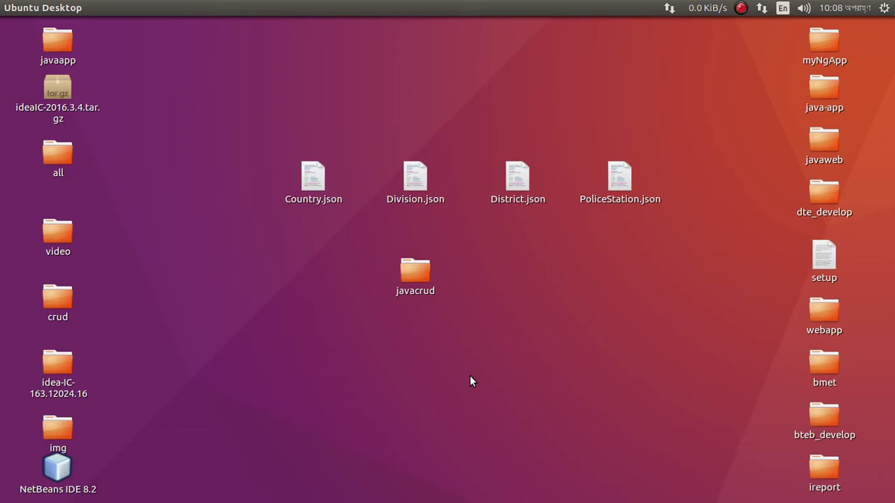
{"action": "mouse_move", "coordinate": [477, 397]}
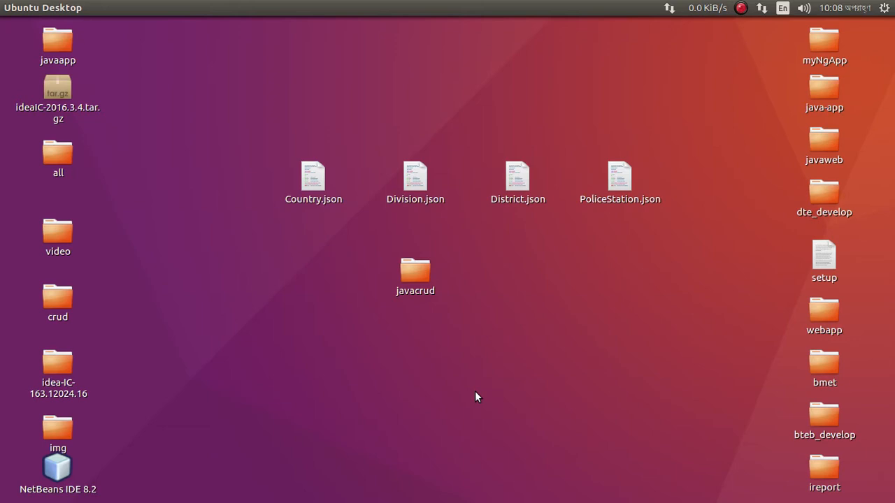
{"action": "mouse_move", "coordinate": [481, 383]}
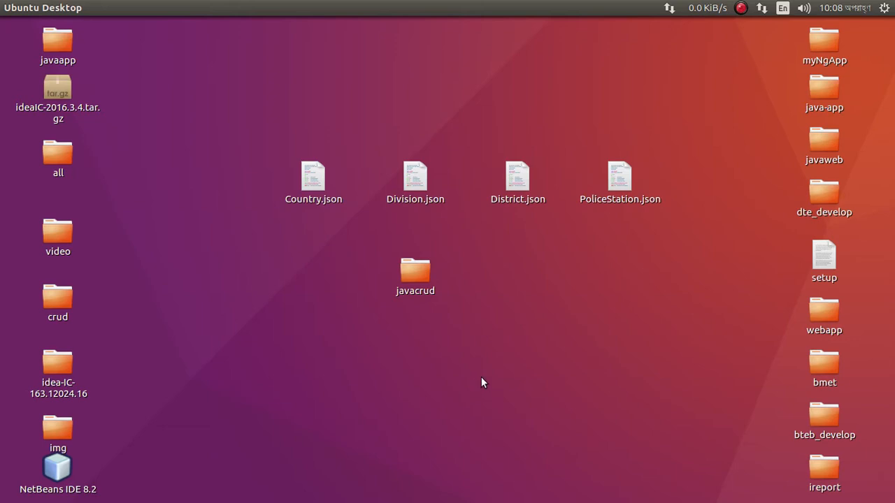
{"action": "mouse_move", "coordinate": [489, 372]}
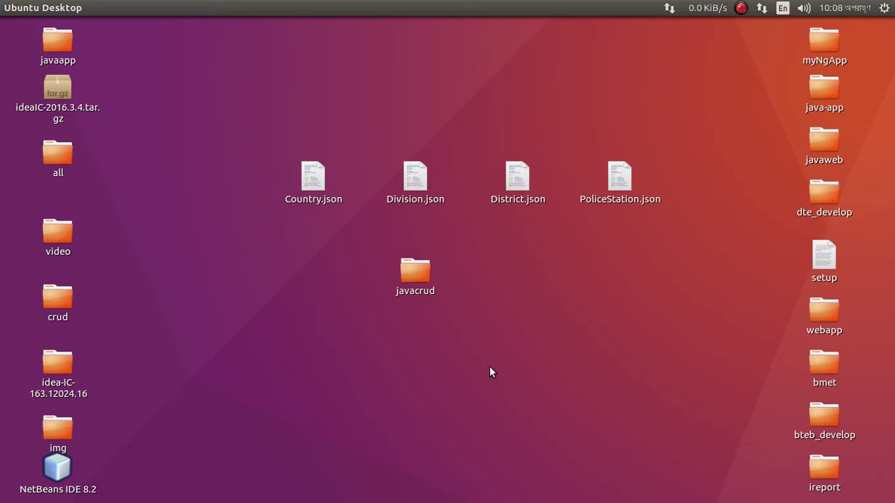
{"action": "mouse_move", "coordinate": [480, 356]}
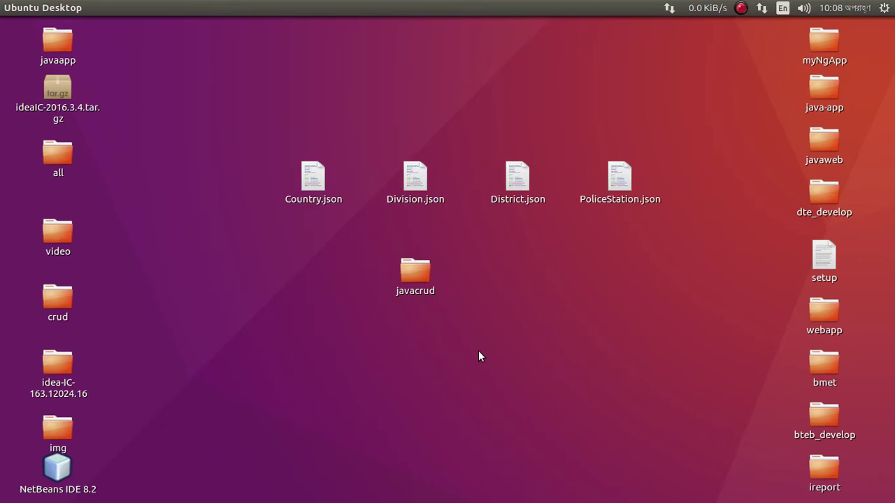
Step: Switch from the javacrud project window to the running app in Chrome at localhost:8080
{"action": "left_click", "coordinate": [415, 273]}
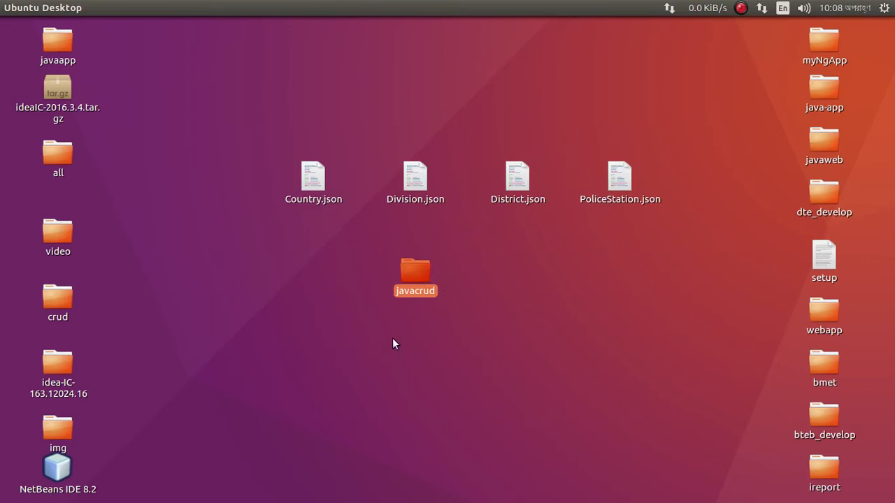
{"action": "mouse_move", "coordinate": [2, 105]}
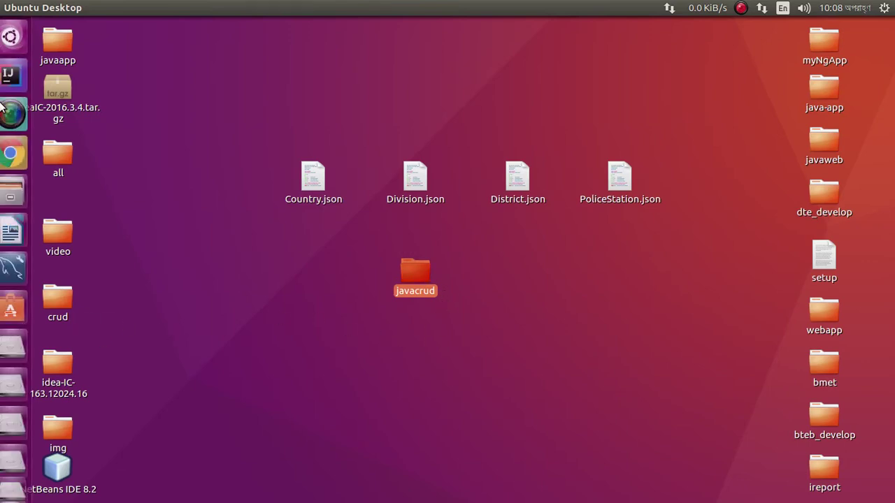
{"action": "double_click", "coordinate": [416, 277]}
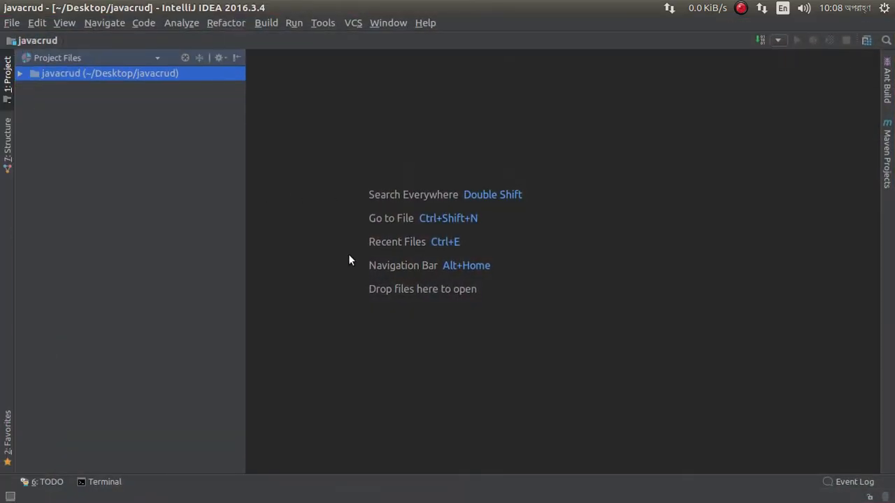
{"action": "left_click", "coordinate": [103, 481]}
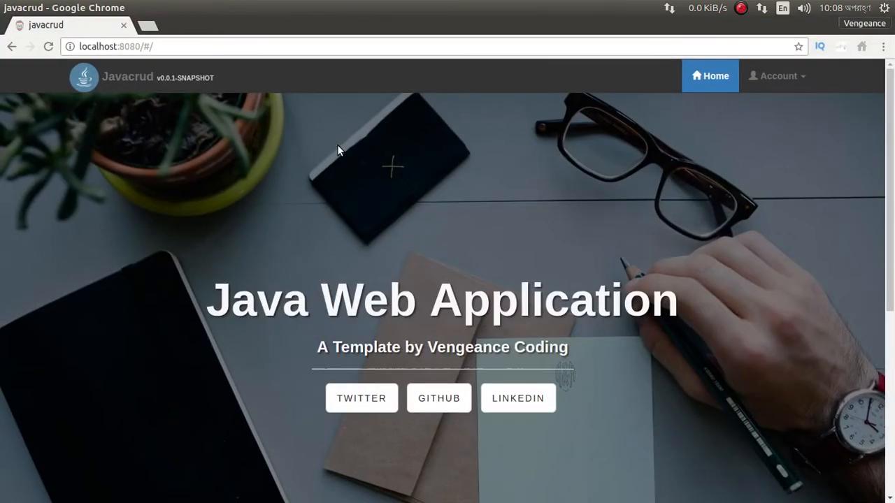
{"action": "mouse_move", "coordinate": [462, 253]}
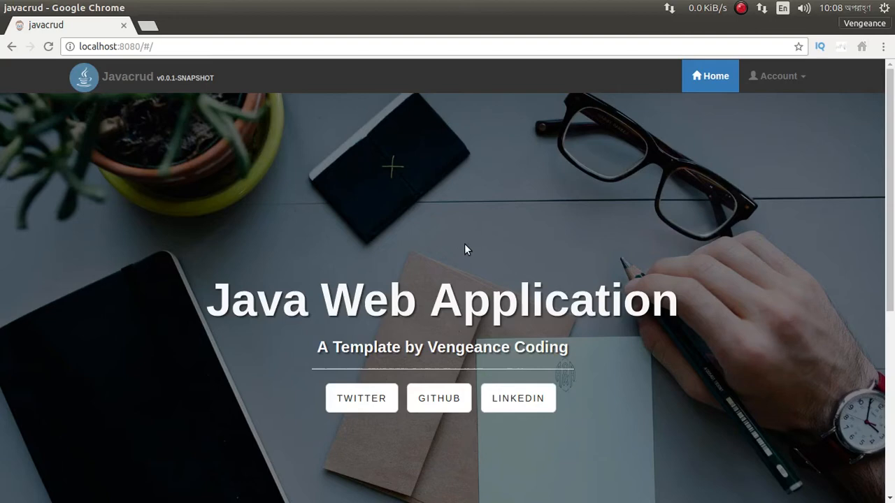
Step: Scroll through the Java Web Application home page to look over its landing content
{"action": "scroll", "scroll_direction": "down", "scroll_amount": 3}
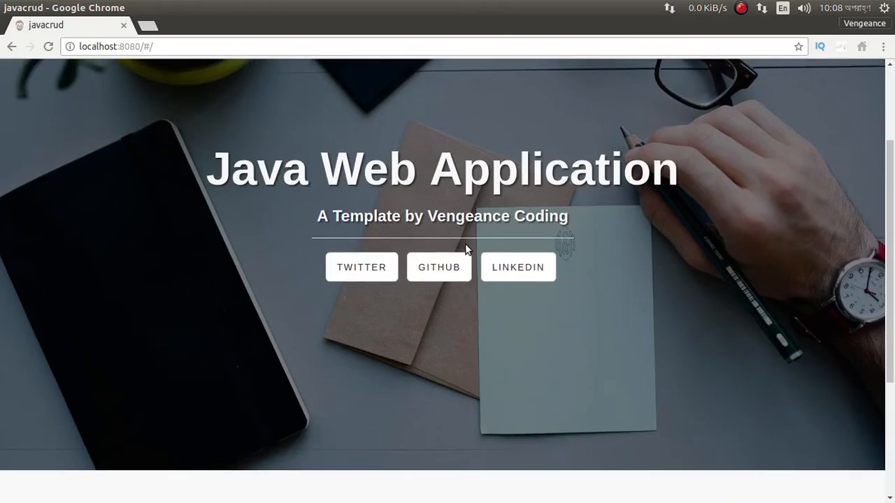
{"action": "scroll", "scroll_direction": "down", "scroll_amount": 3}
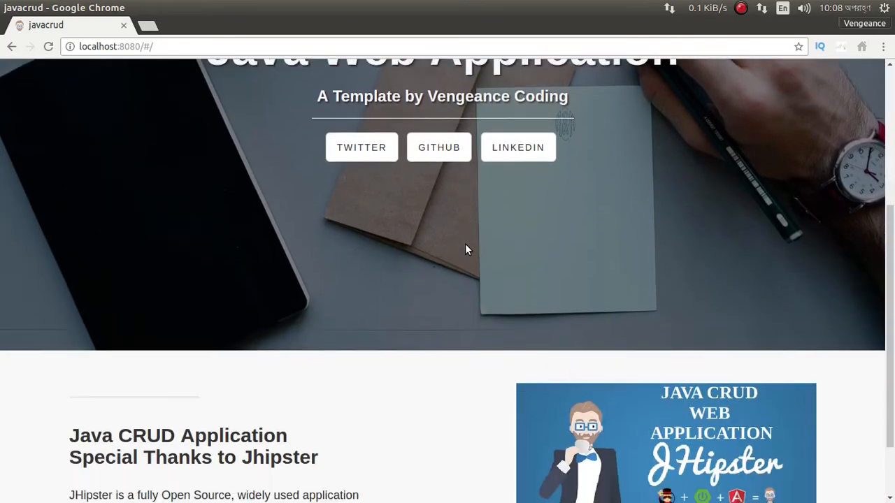
{"action": "scroll", "scroll_direction": "up", "scroll_amount": 3}
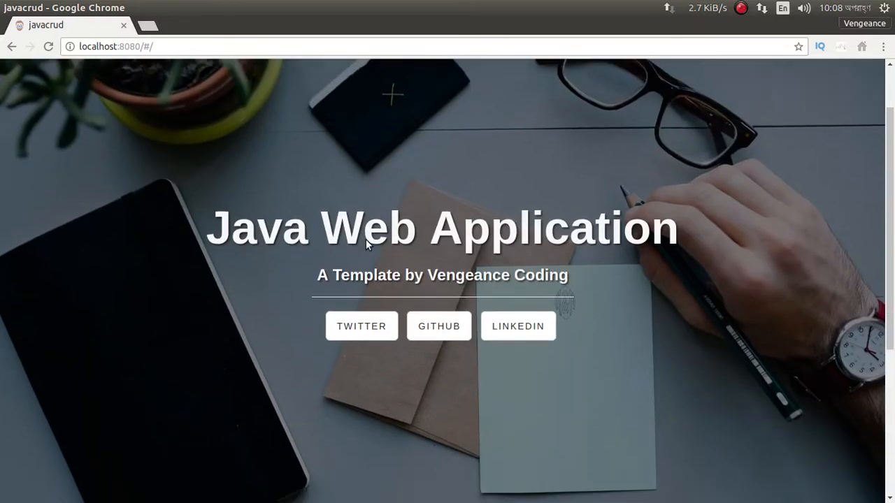
{"action": "scroll", "scroll_direction": "down", "scroll_amount": 3}
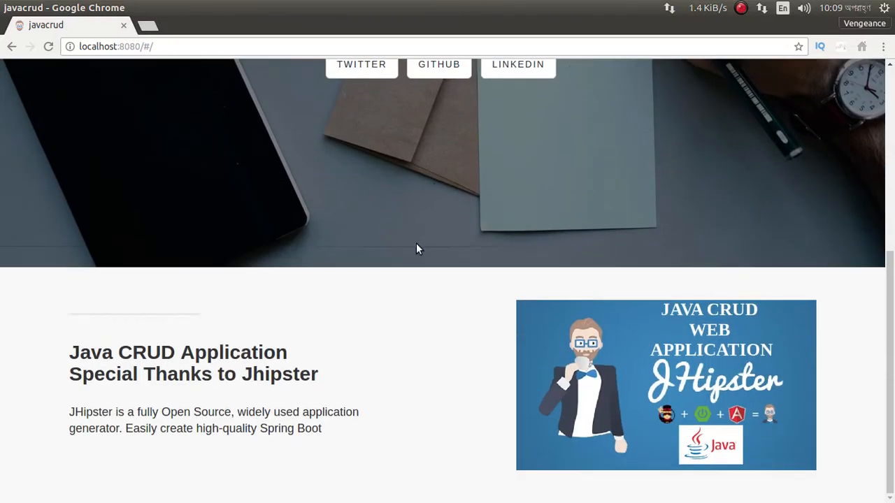
{"action": "scroll", "scroll_direction": "up", "scroll_amount": 3}
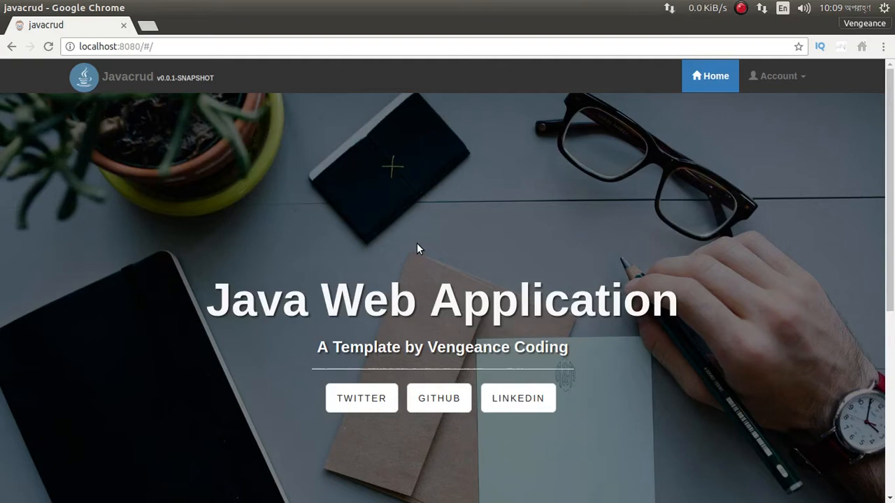
{"action": "mouse_move", "coordinate": [342, 228]}
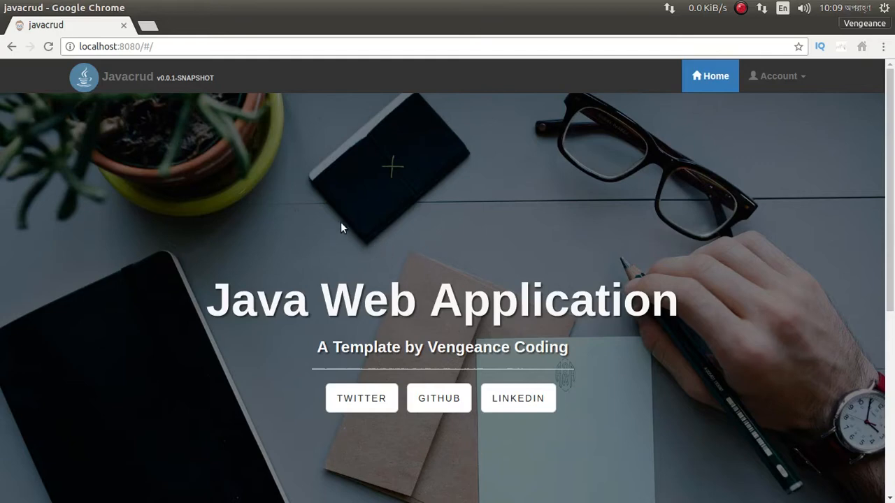
{"action": "scroll", "scroll_direction": "down", "scroll_amount": 3}
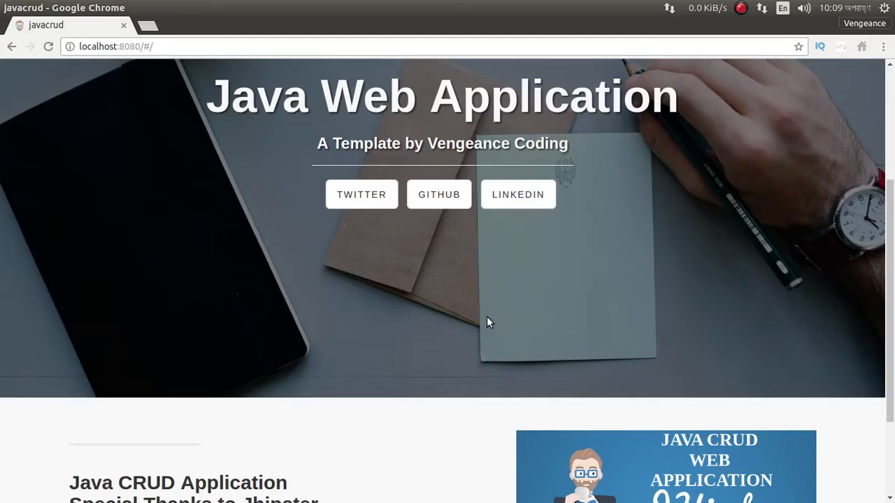
{"action": "scroll", "scroll_direction": "up", "scroll_amount": 3}
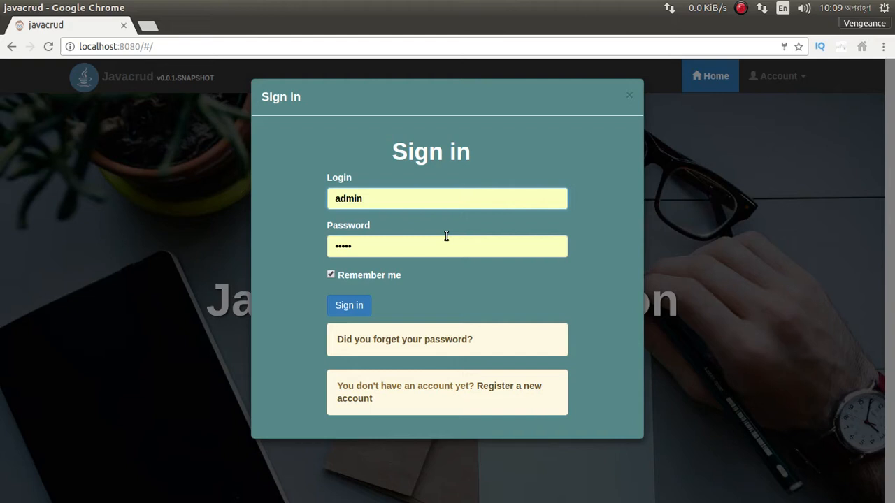
Step: Sign in as admin and show the Tis Ttc Setups list from the dashboard sidebar
{"action": "left_click", "coordinate": [350, 305]}
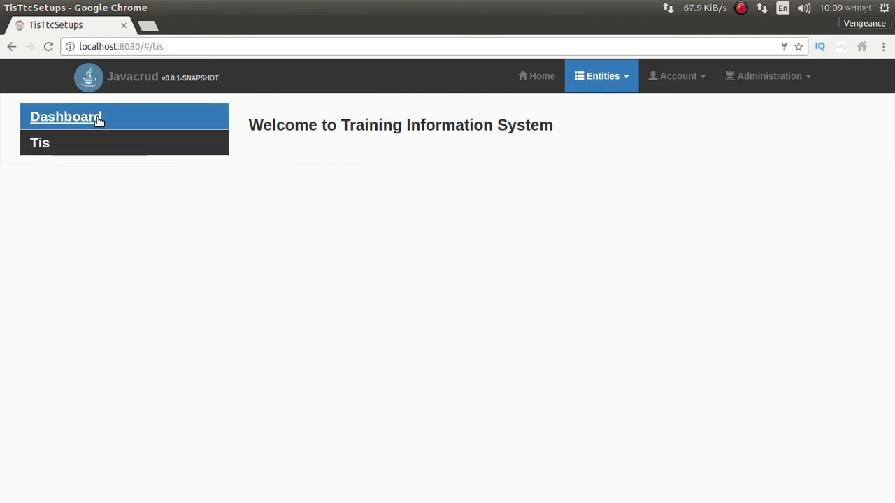
{"action": "left_click", "coordinate": [39, 143]}
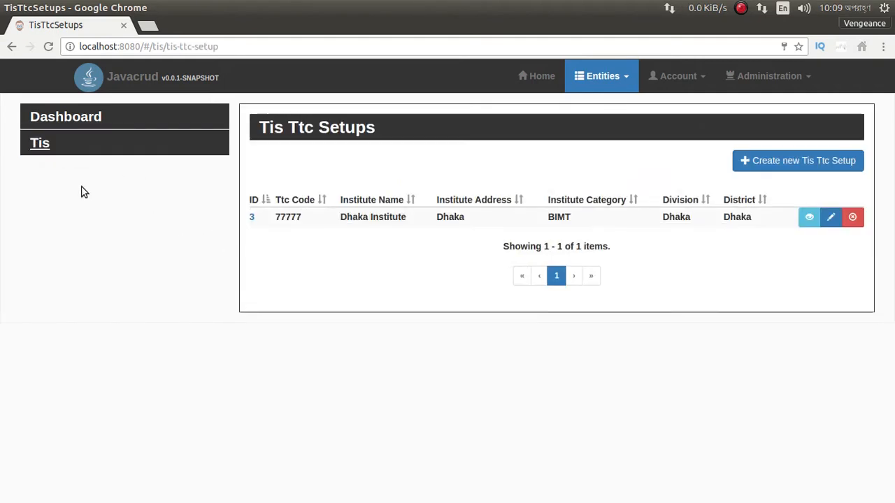
{"action": "mouse_move", "coordinate": [43, 213]}
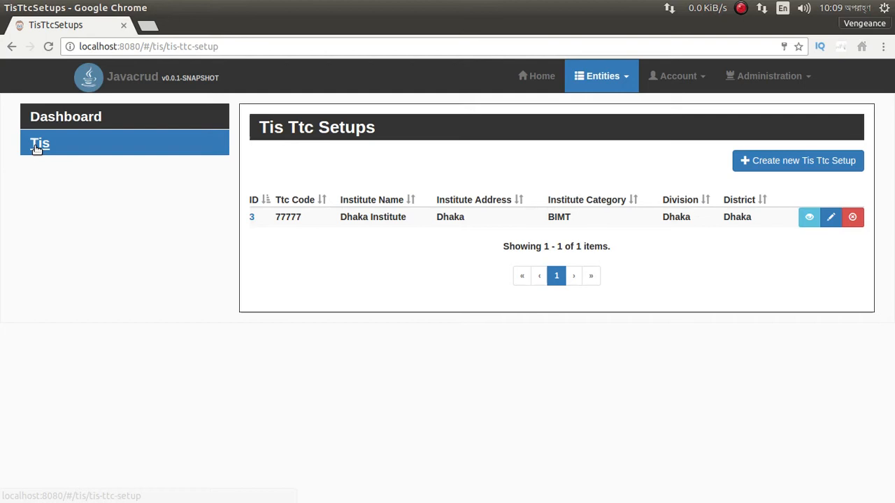
{"action": "left_click", "coordinate": [797, 160]}
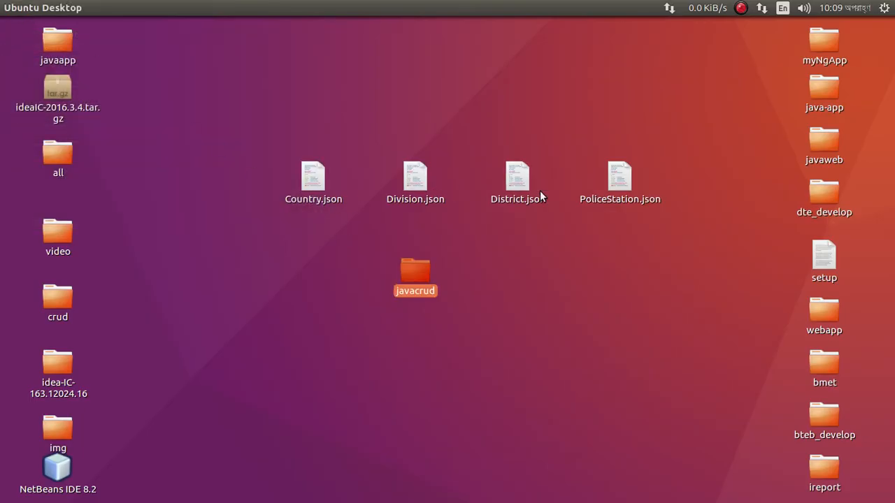
Step: Deselect Country.json and open the javacrud project folder from the desktop
{"action": "left_click", "coordinate": [313, 179]}
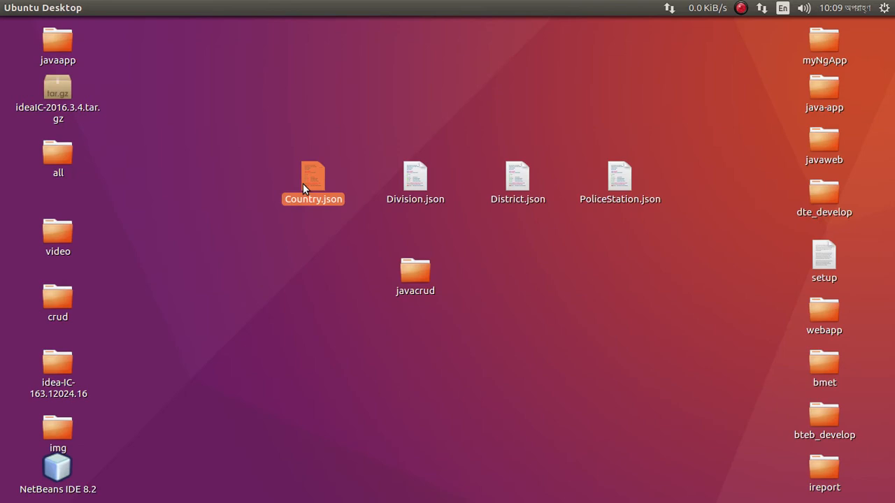
{"action": "left_click", "coordinate": [517, 179]}
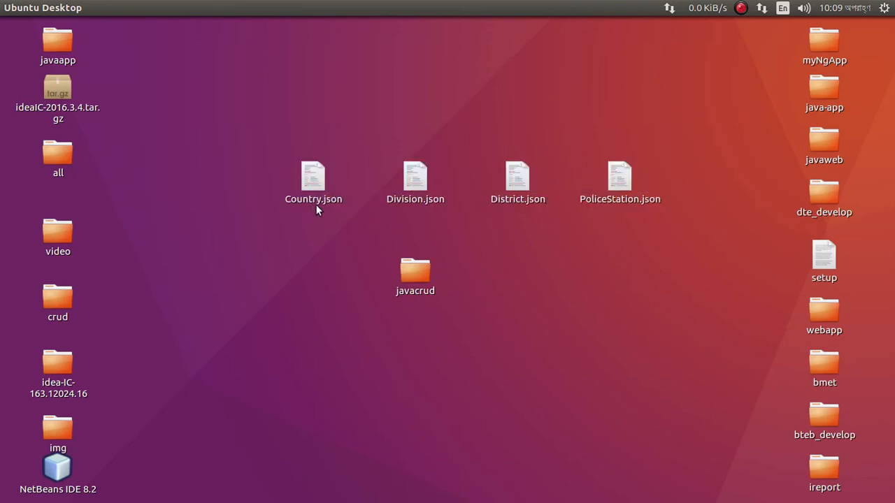
{"action": "left_click", "coordinate": [415, 272]}
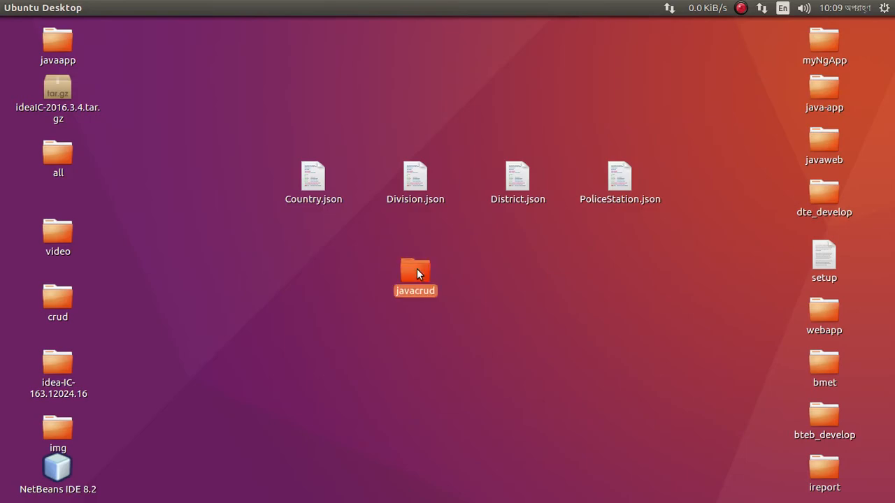
{"action": "double_click", "coordinate": [415, 273]}
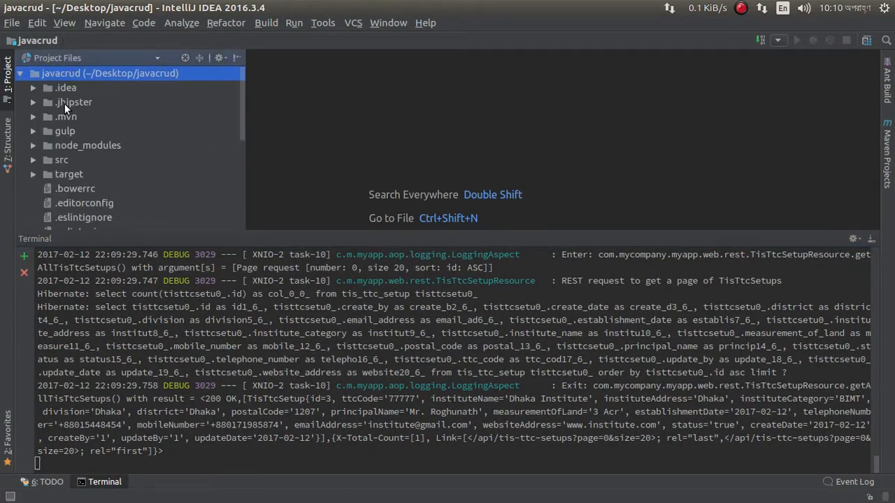
Step: Expand the .jhipster folder and select Country.json among the entity definition files
{"action": "left_click", "coordinate": [33, 102]}
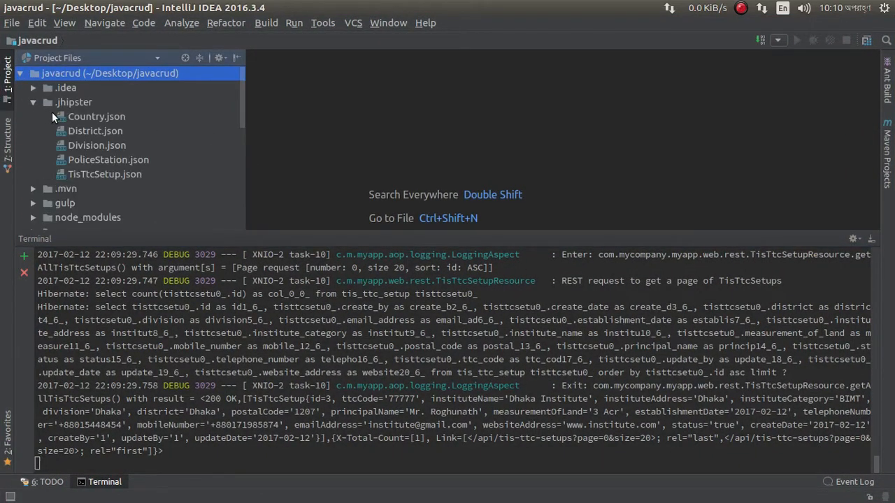
{"action": "mouse_move", "coordinate": [81, 179]}
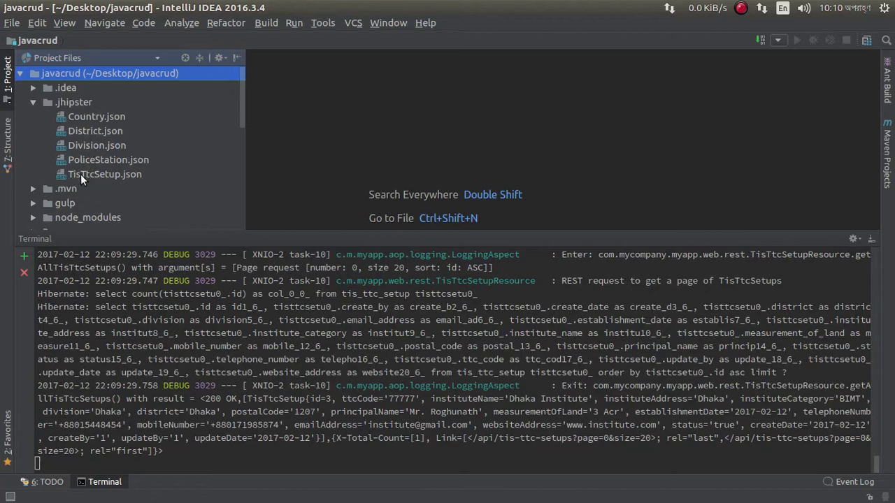
{"action": "left_click", "coordinate": [104, 174]}
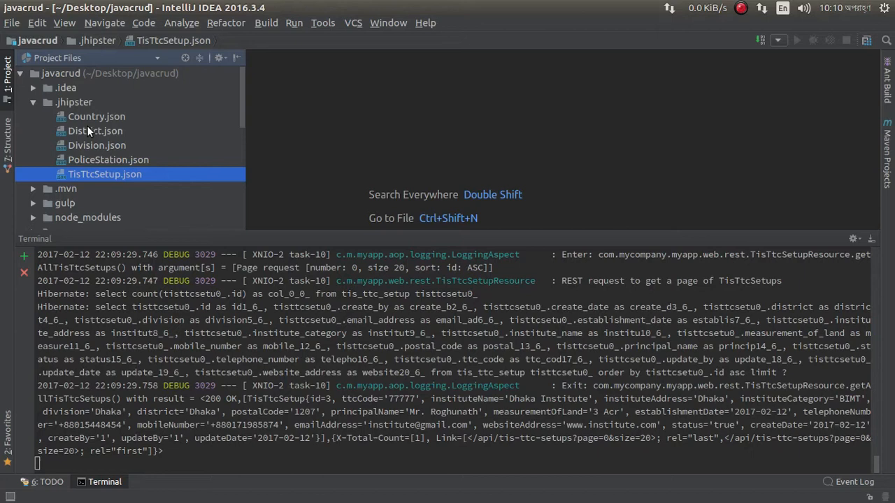
{"action": "left_click", "coordinate": [95, 118]}
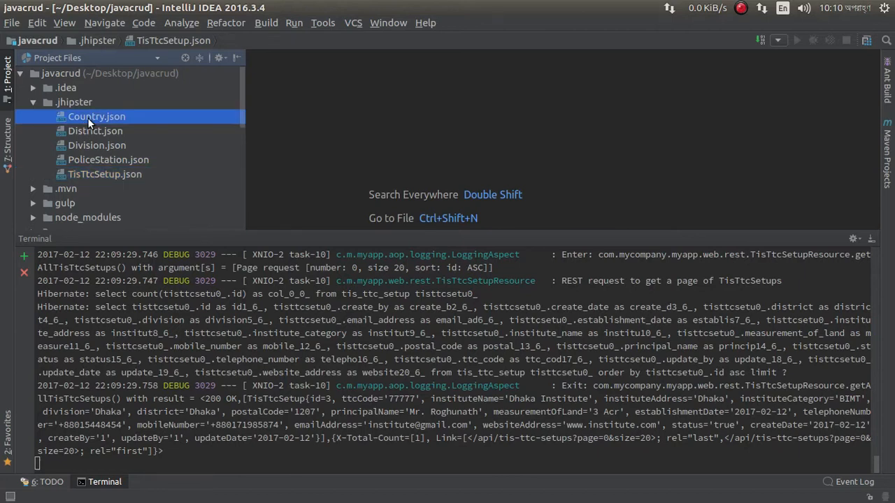
{"action": "mouse_move", "coordinate": [25, 255]}
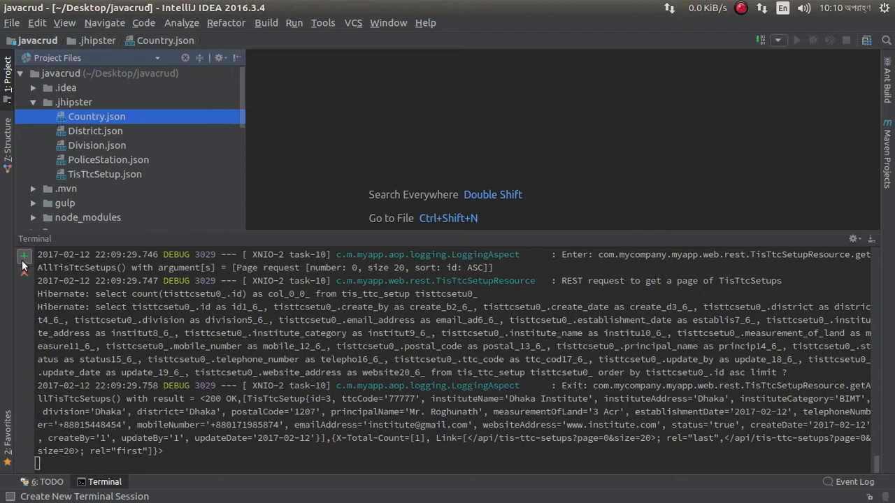
Step: Start a fresh terminal session and begin the yo jhipster:entity command, correcting the .jhipster path
{"action": "left_click", "coordinate": [24, 254]}
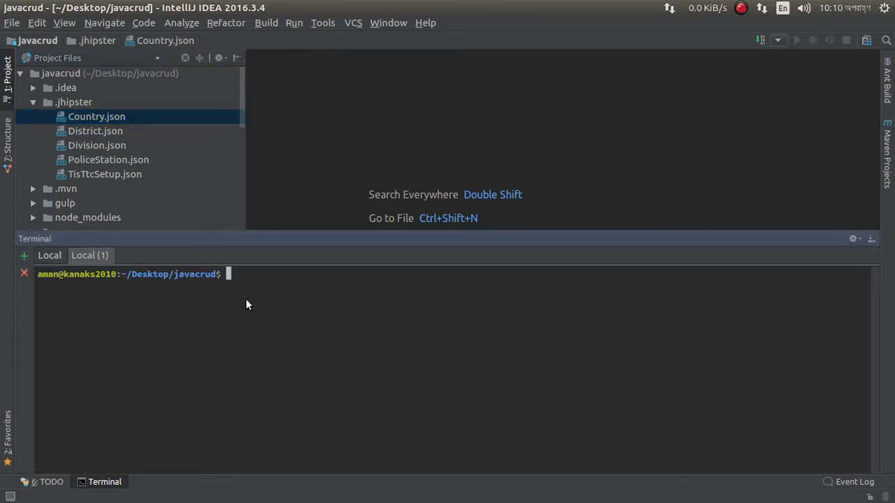
{"action": "type", "text": "yo jhips"}
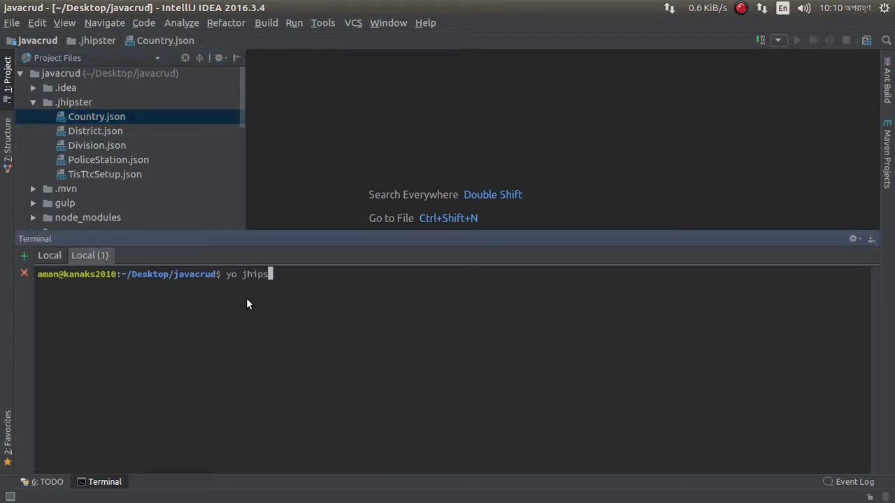
{"action": "type", "text": "ter:en"}
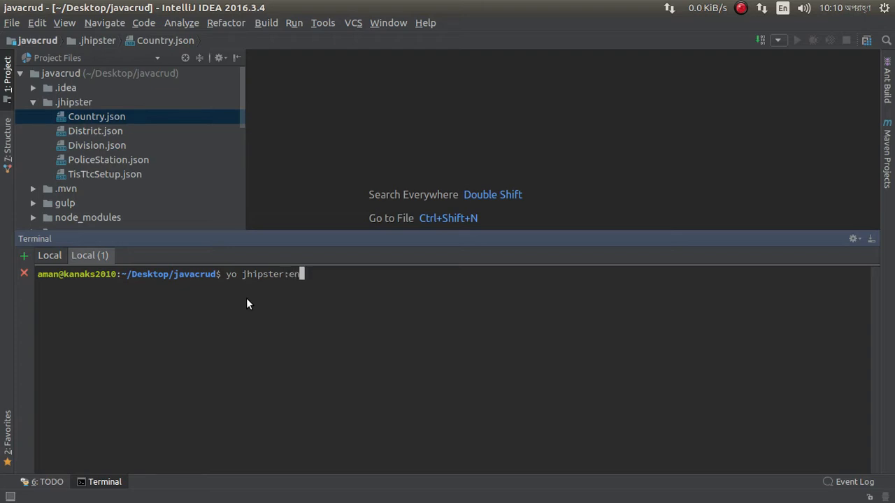
{"action": "type", "text": "tity"}
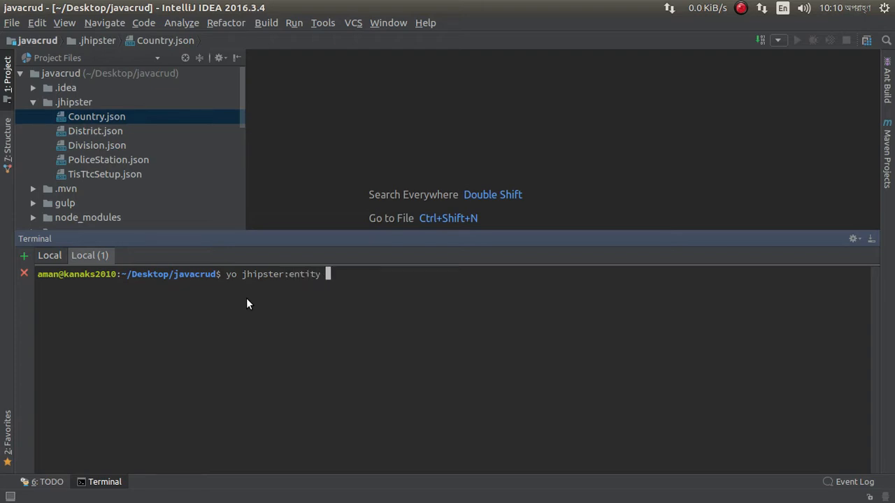
{"action": "type", "text": "C"}
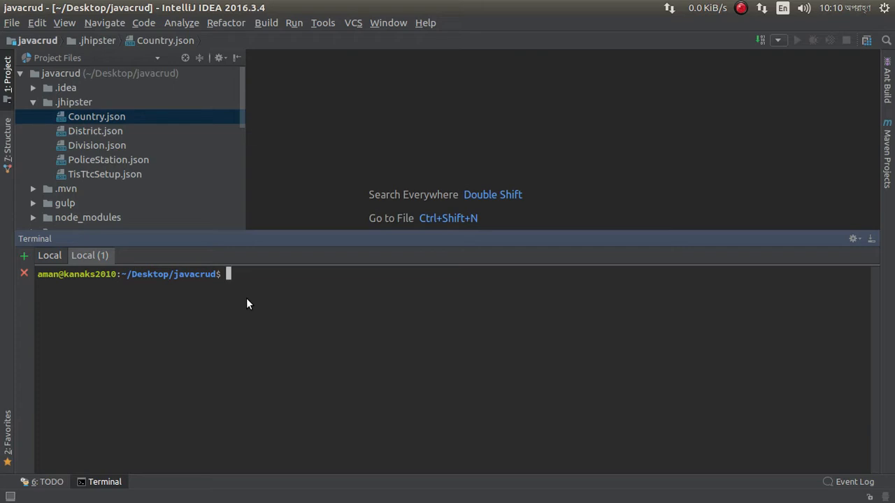
{"action": "type", "text": "cd ./"}
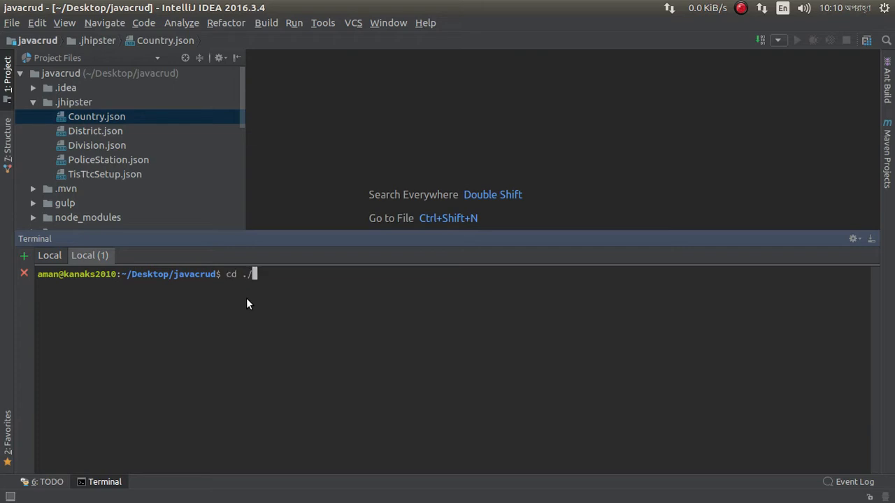
{"action": "type", "text": "j"}
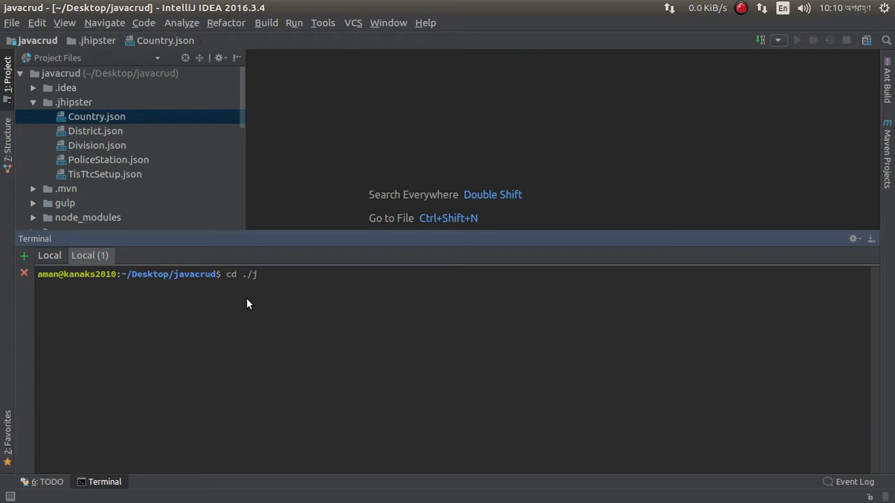
{"action": "key", "text": "BackSpace"}
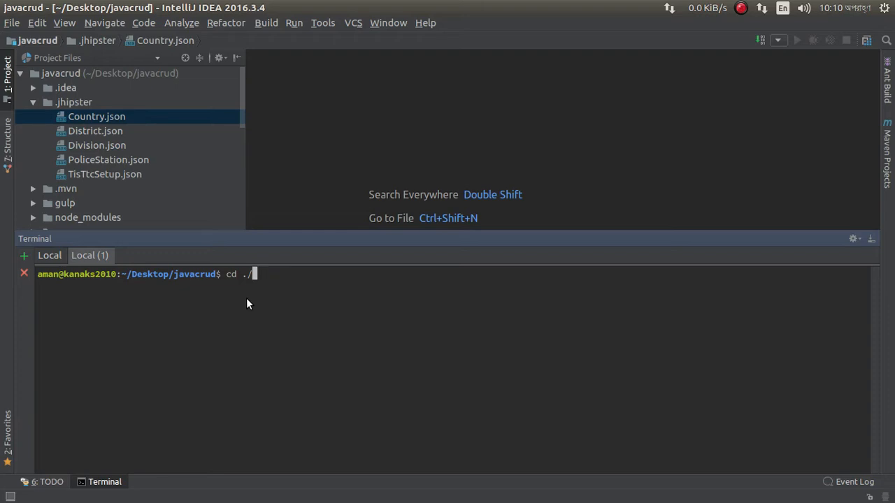
{"action": "key", "text": "BackSpace"}
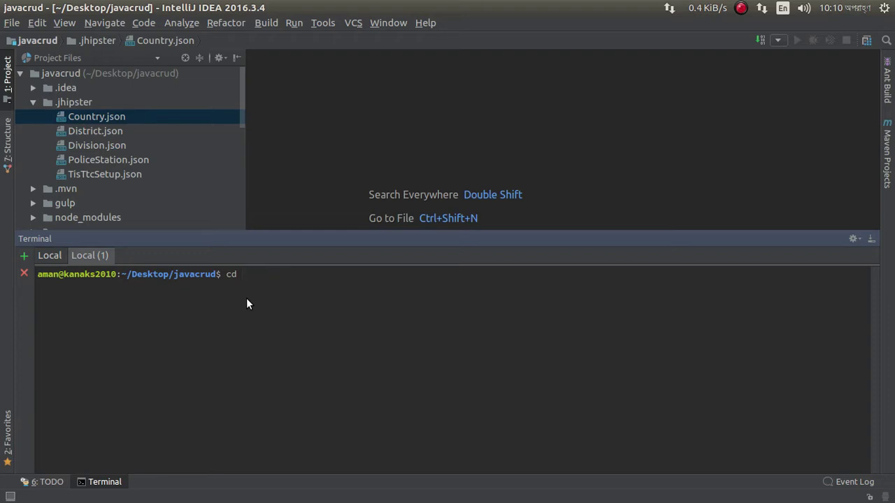
{"action": "type", "text": ".jhipster/"}
{"action": "type", "text": "yo"}
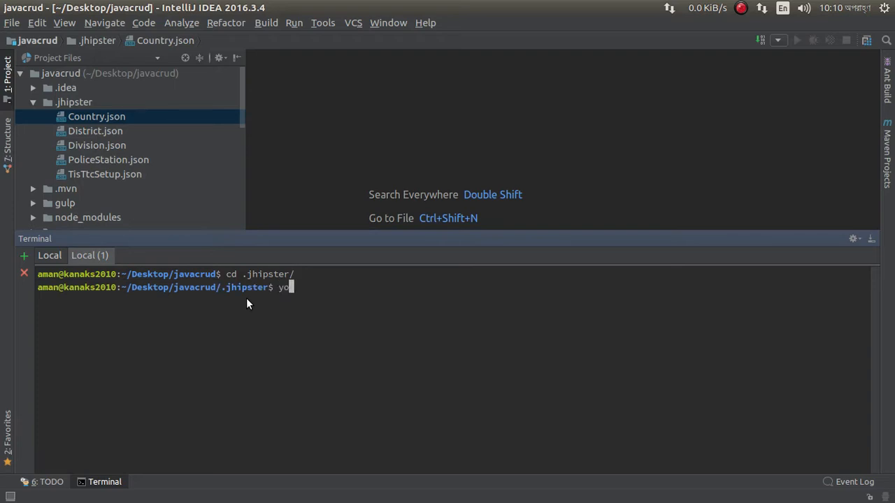
Step: Run yo jhipster:entity Country and choose to overwrite all regenerated files
{"action": "type", "text": "jhipster:en"}
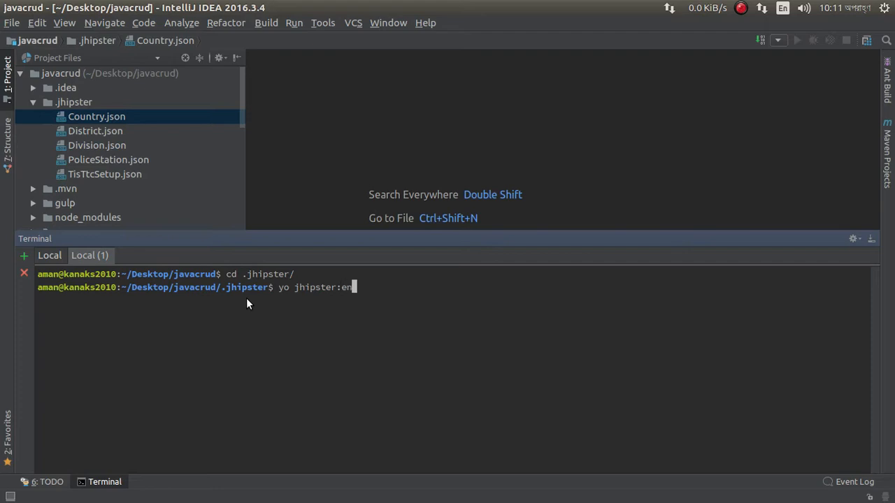
{"action": "type", "text": "tity"}
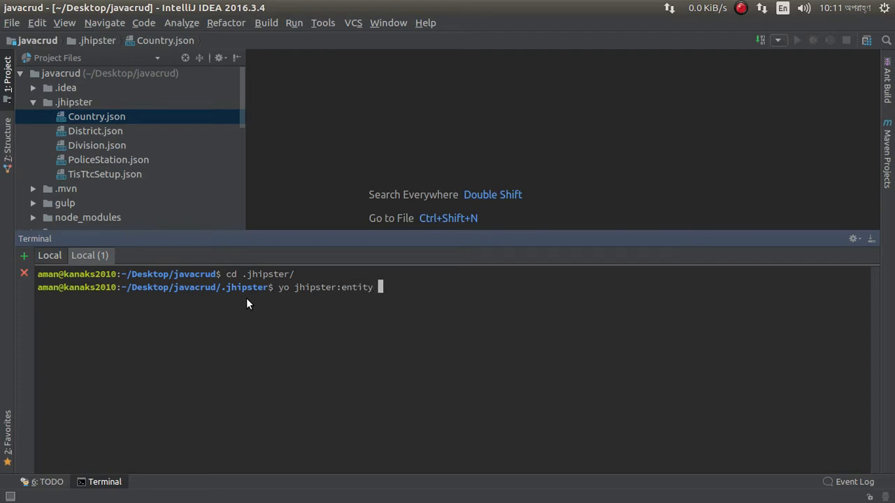
{"action": "type", "text": "Country.json"}
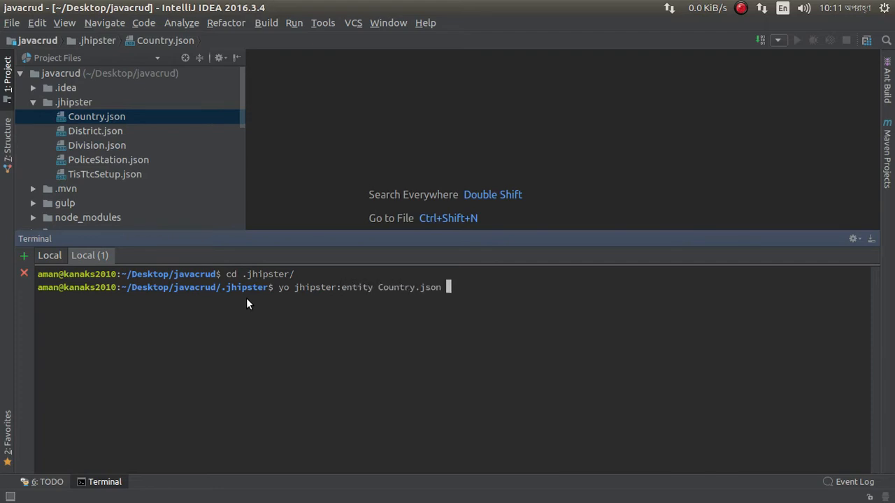
{"action": "key", "text": "BackSpace"}
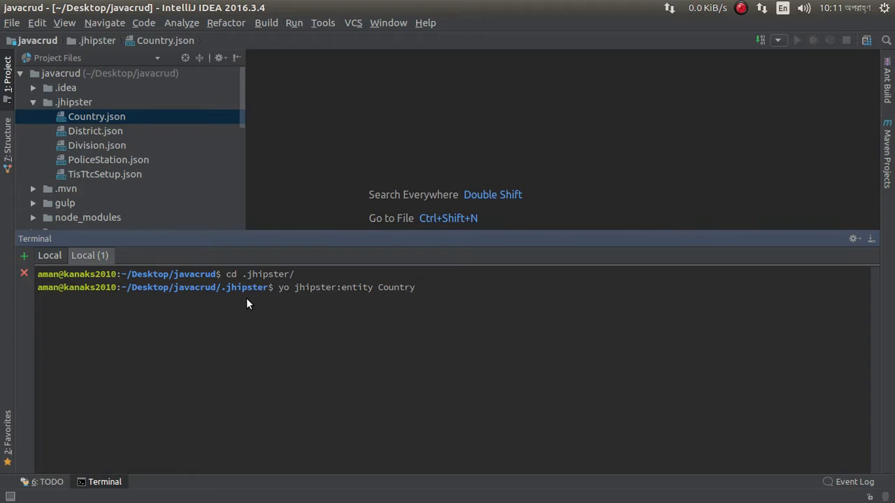
{"action": "key", "text": "Return"}
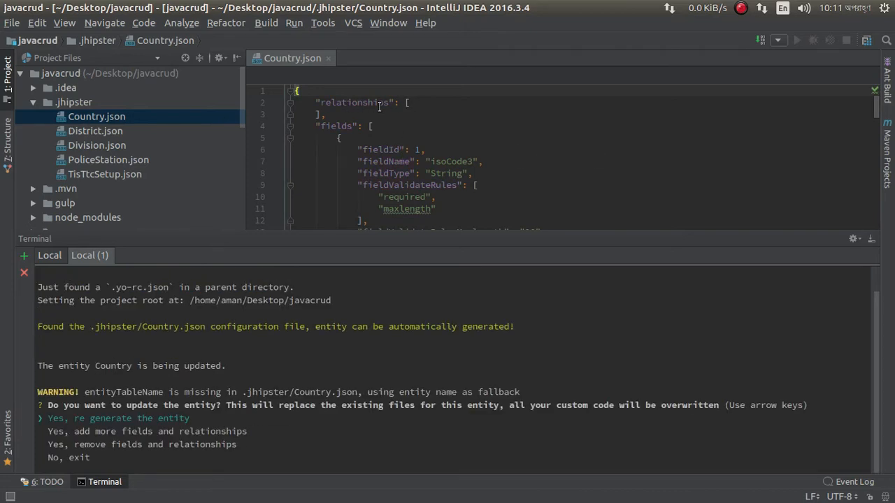
{"action": "mouse_move", "coordinate": [123, 420]}
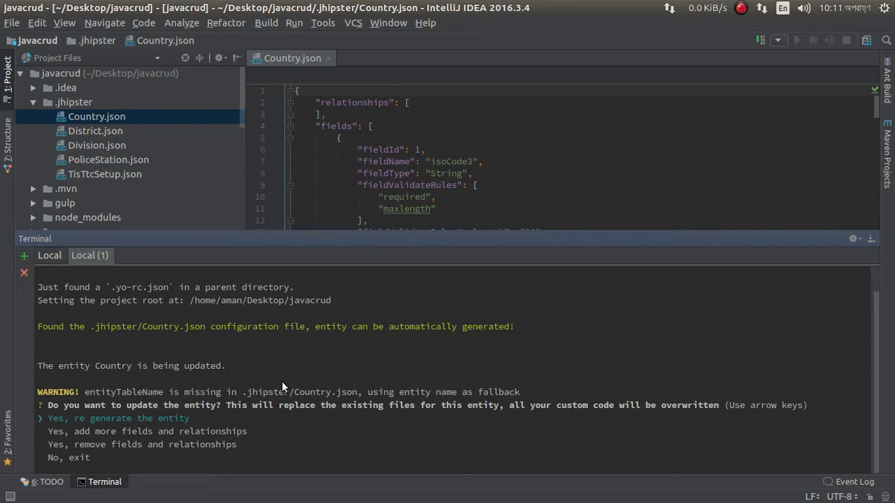
{"action": "mouse_move", "coordinate": [201, 416]}
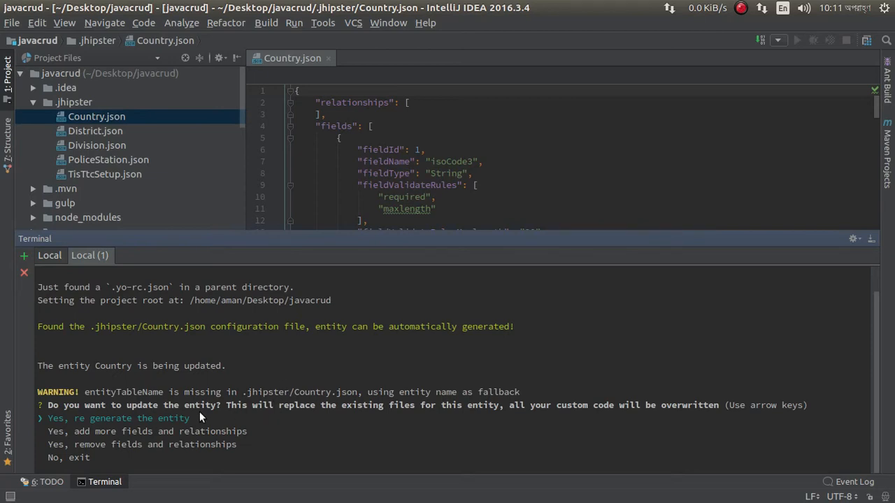
{"action": "mouse_move", "coordinate": [109, 431]}
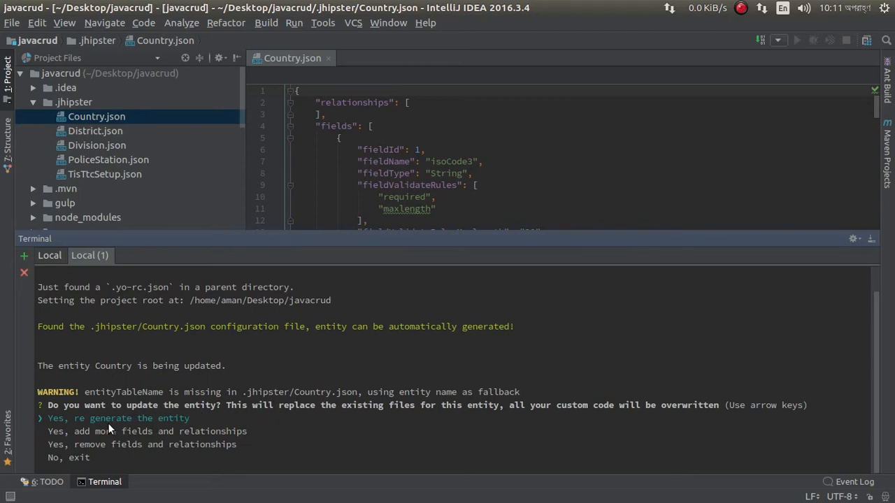
{"action": "mouse_move", "coordinate": [148, 423]}
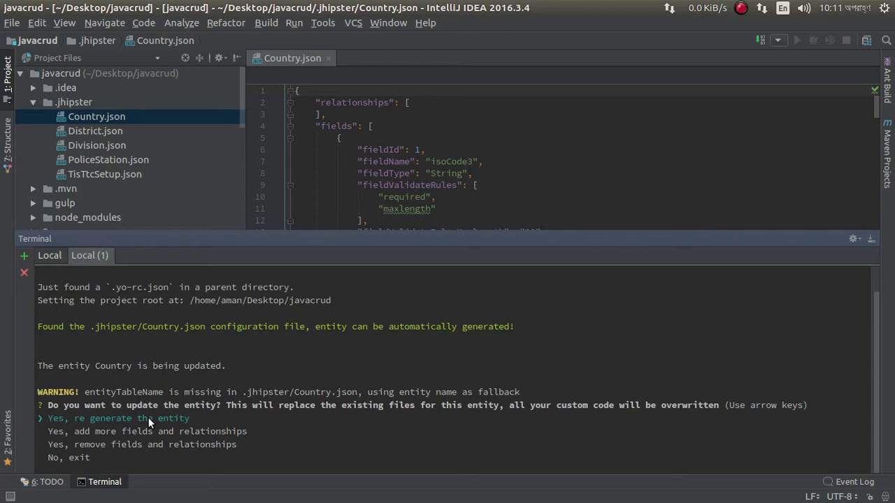
{"action": "key", "text": "Return"}
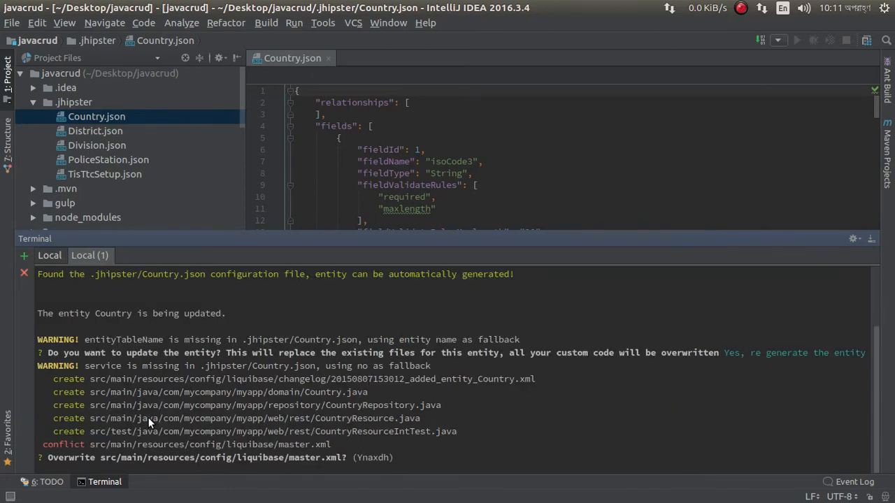
{"action": "type", "text": "a"}
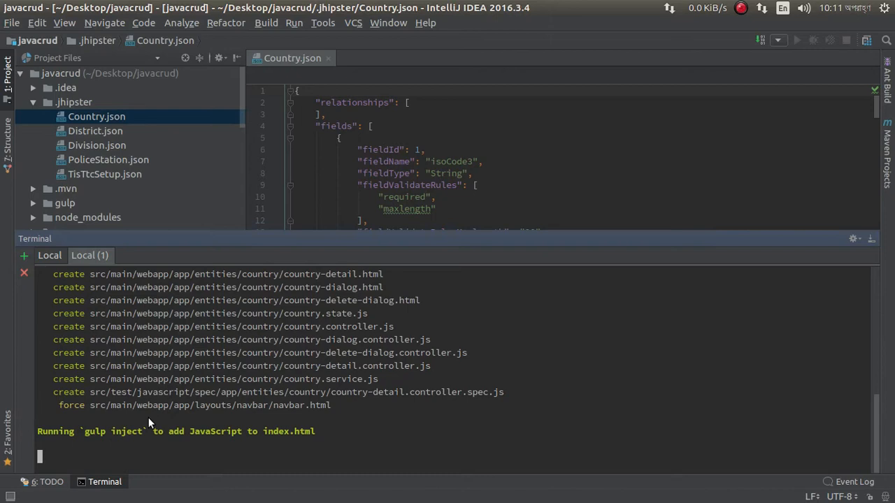
{"action": "mouse_move", "coordinate": [243, 414]}
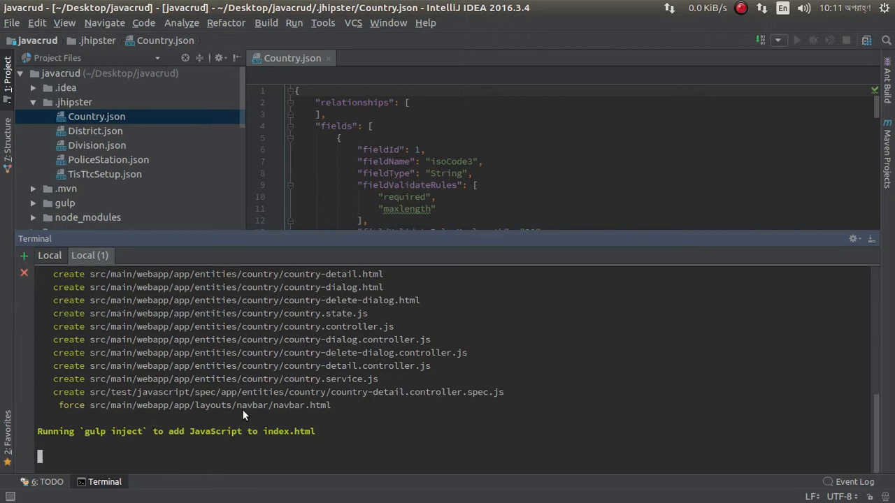
{"action": "mouse_move", "coordinate": [347, 367]}
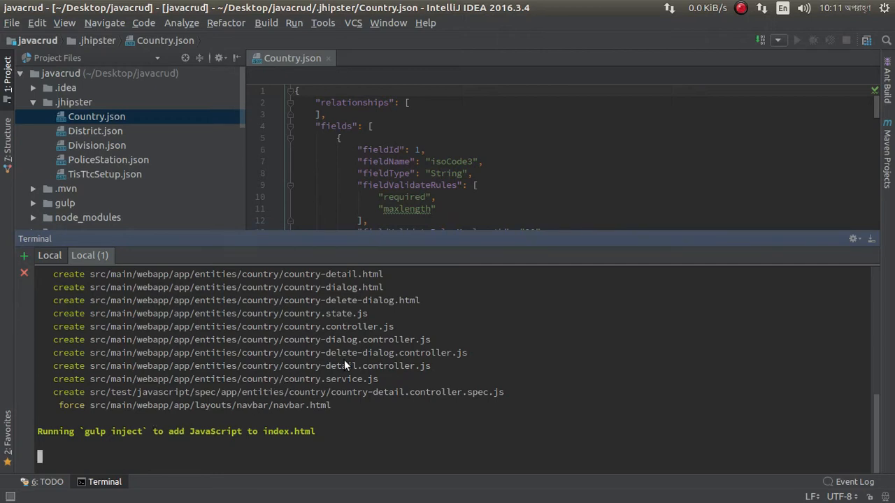
{"action": "mouse_move", "coordinate": [534, 227]}
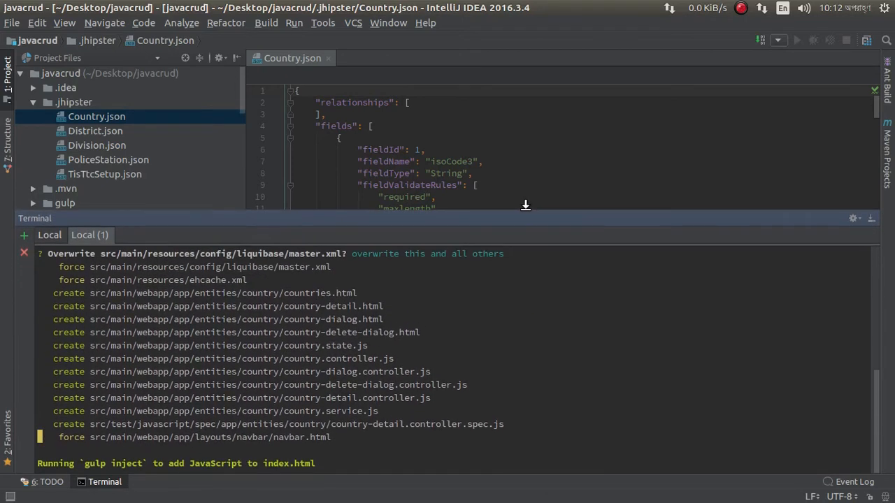
{"action": "mouse_move", "coordinate": [460, 301]}
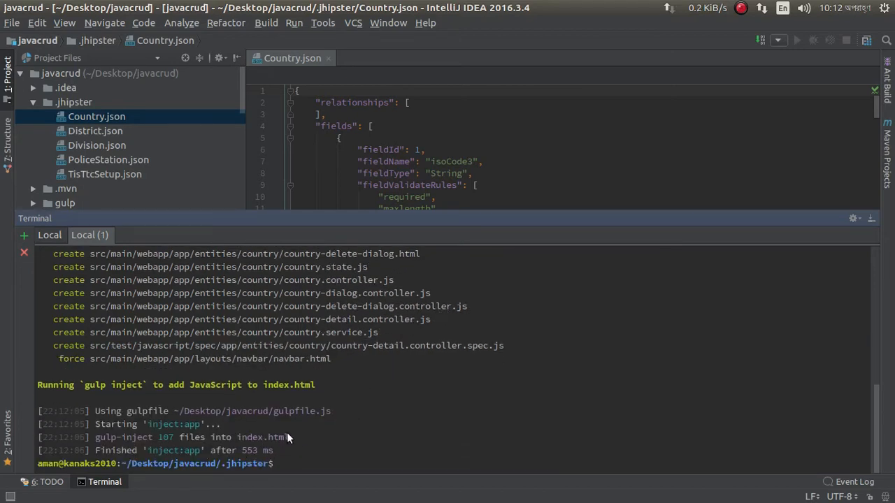
{"action": "mouse_move", "coordinate": [328, 422]}
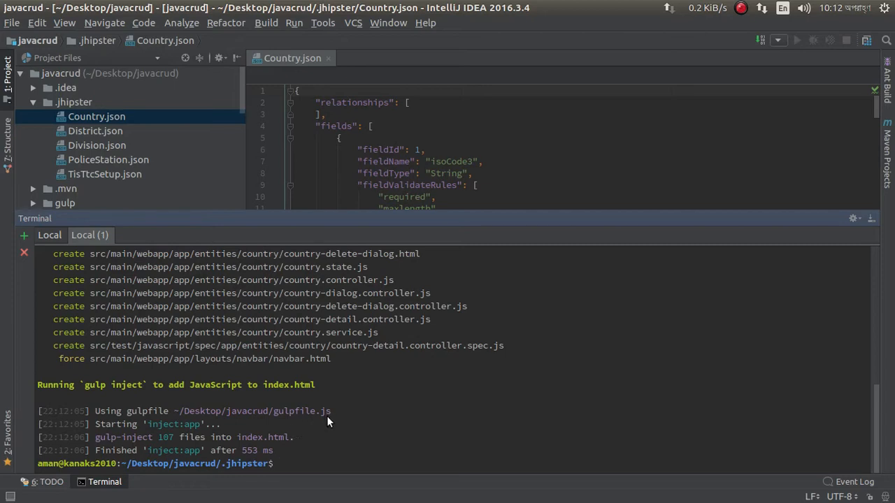
Step: Run yo jhipster:entity Division to regenerate the Division entity and its webapp files
{"action": "type", "text": "yo jhipster:entity Cou"}
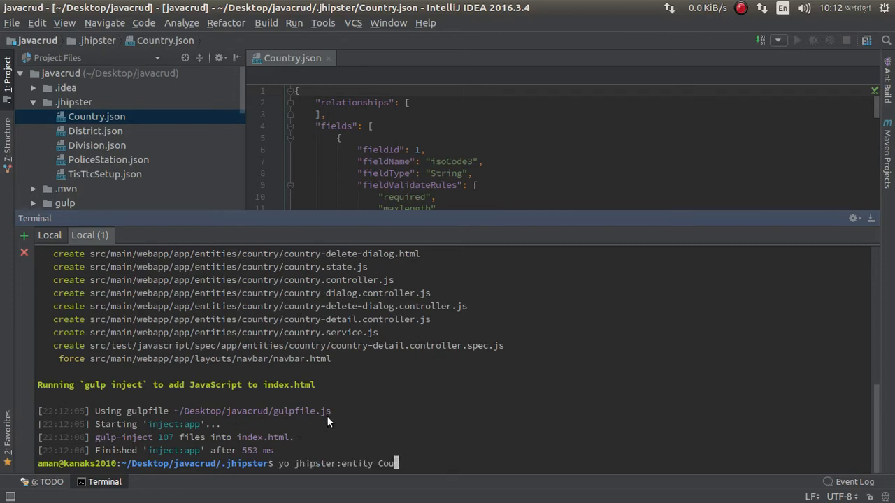
{"action": "key", "text": "Backspace"}
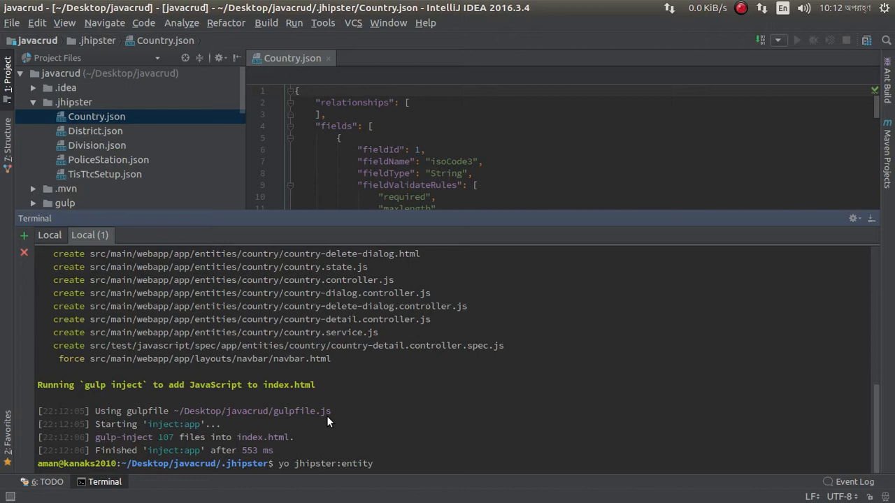
{"action": "type", "text": "Division"}
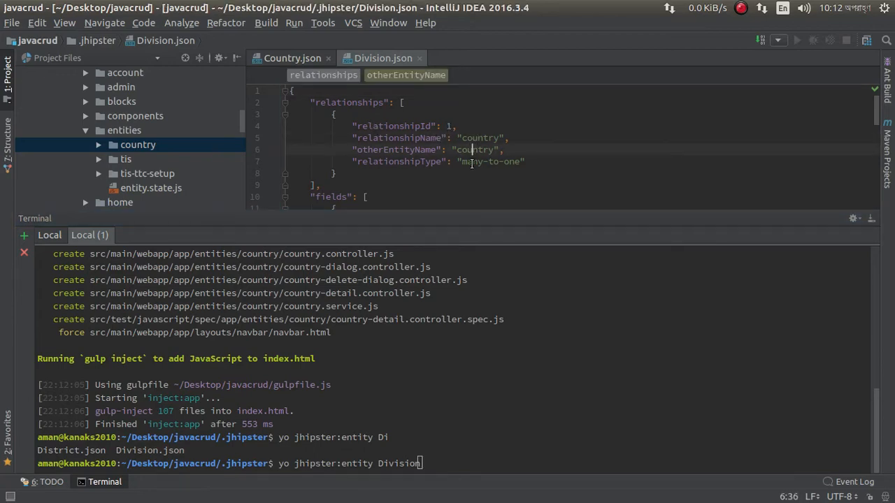
{"action": "mouse_move", "coordinate": [447, 445]}
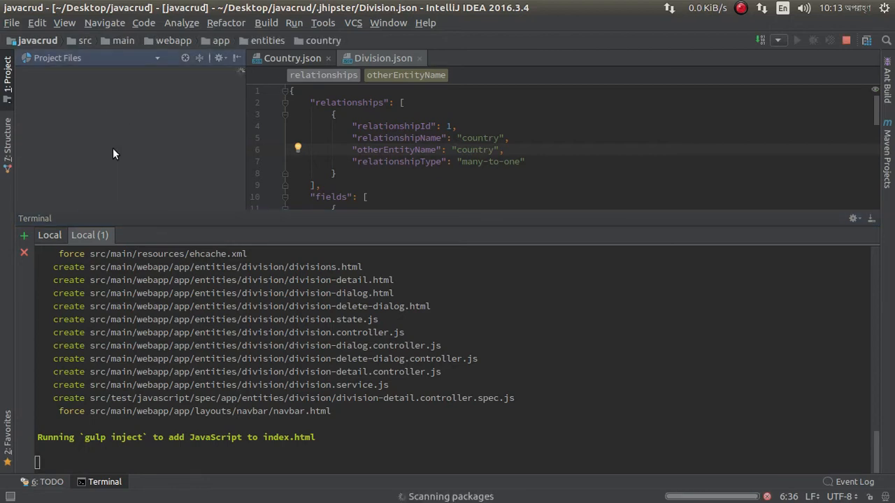
{"action": "left_click", "coordinate": [137, 144]}
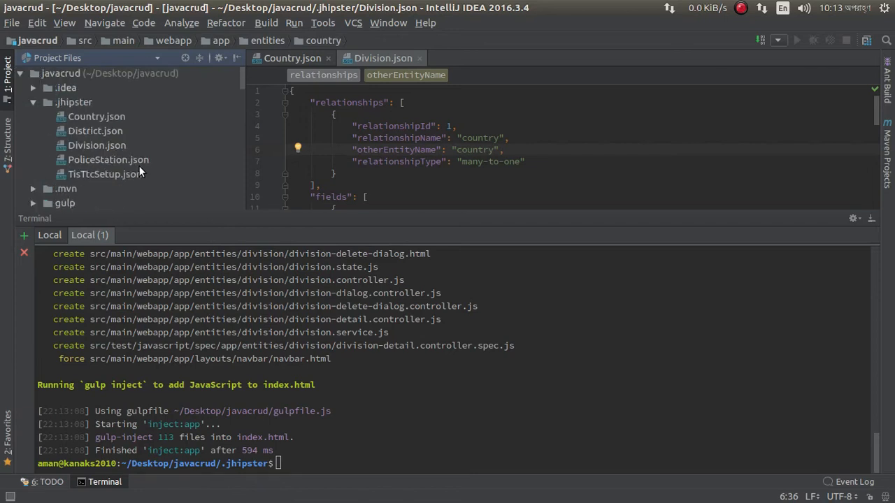
Step: Run yo jhipster:entity District to regenerate the District entity and its pages
{"action": "left_click", "coordinate": [97, 146]}
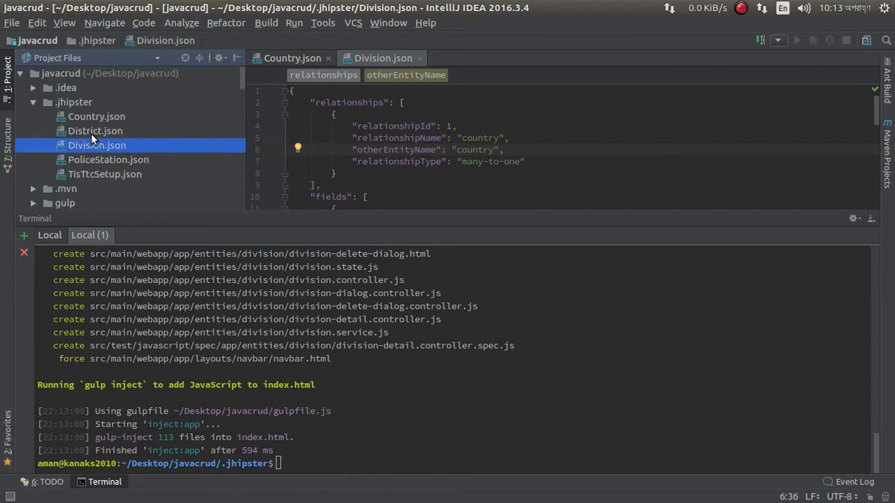
{"action": "left_click", "coordinate": [95, 131]}
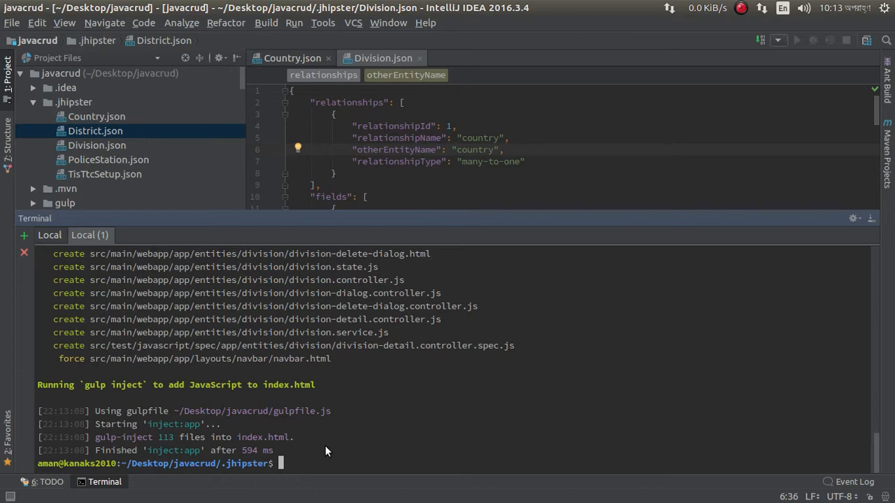
{"action": "type", "text": "yo jhipster:entity Division"}
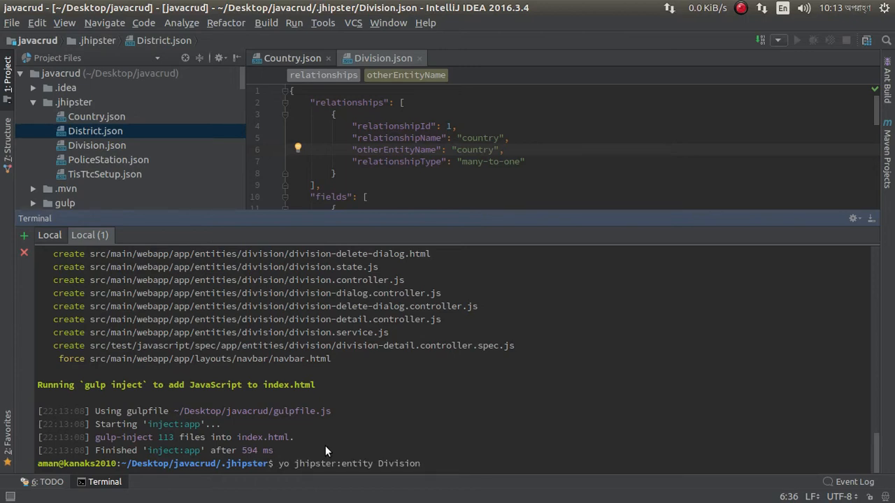
{"action": "key", "text": "BackSpace"}
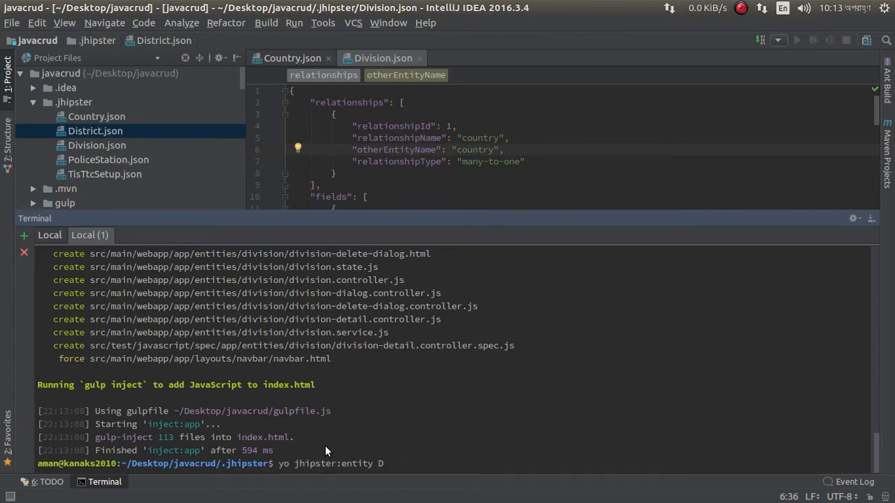
{"action": "type", "text": "s"}
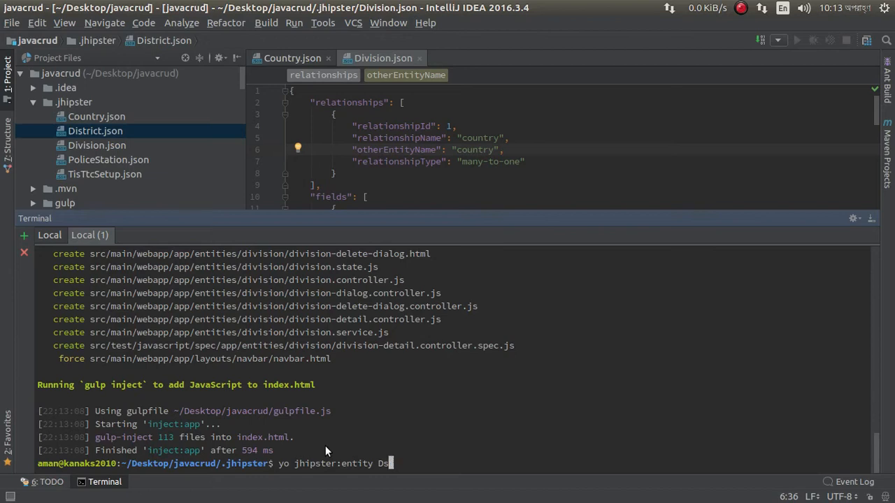
{"action": "type", "text": "istrict.json"}
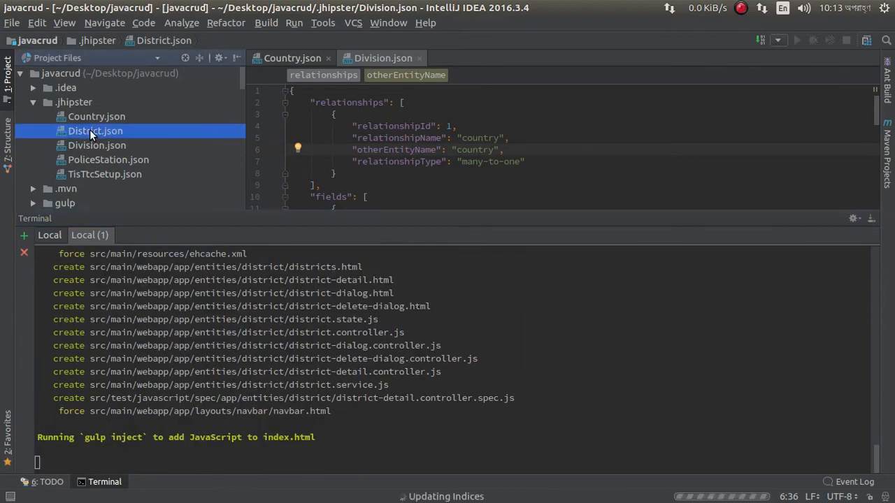
Step: View District.json and inspect its many-to-one relationship to division
{"action": "double_click", "coordinate": [96, 132]}
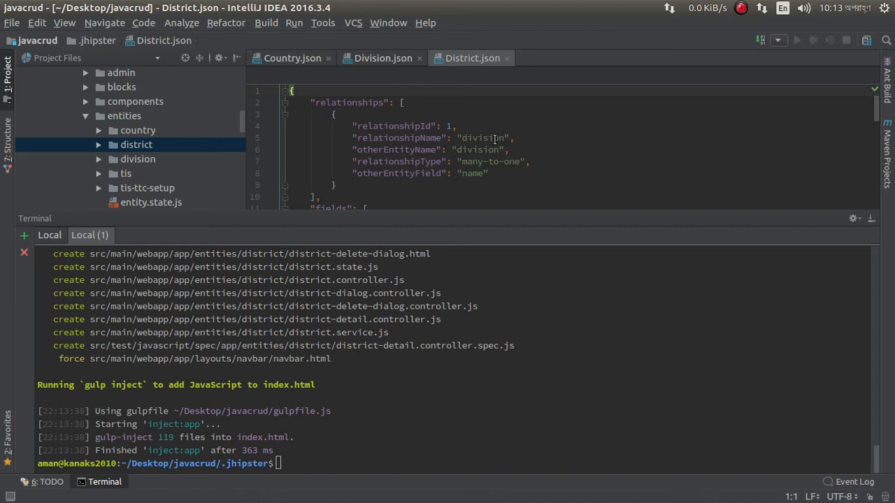
{"action": "left_click", "coordinate": [467, 149]}
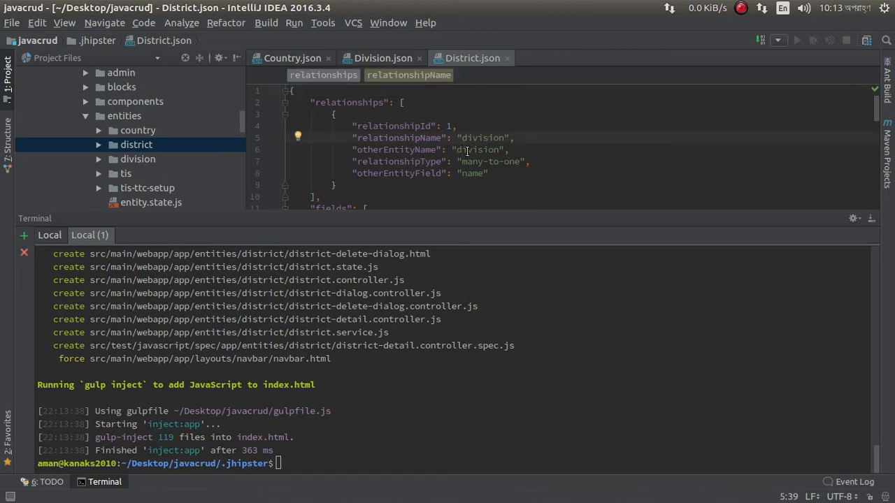
{"action": "left_click", "coordinate": [467, 149]}
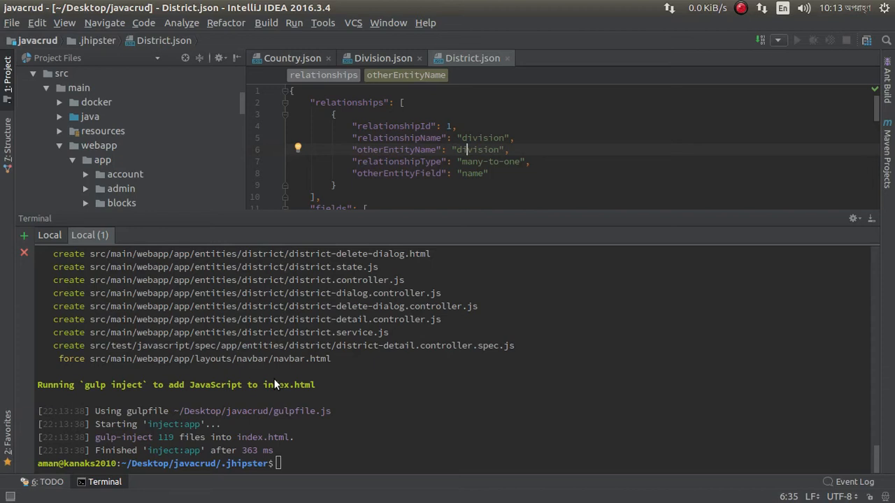
Step: Run yo jhipster:entity PoliceStation to regenerate the PoliceStation entity and its webapp files
{"action": "type", "text": "yo jhipster:entity District"}
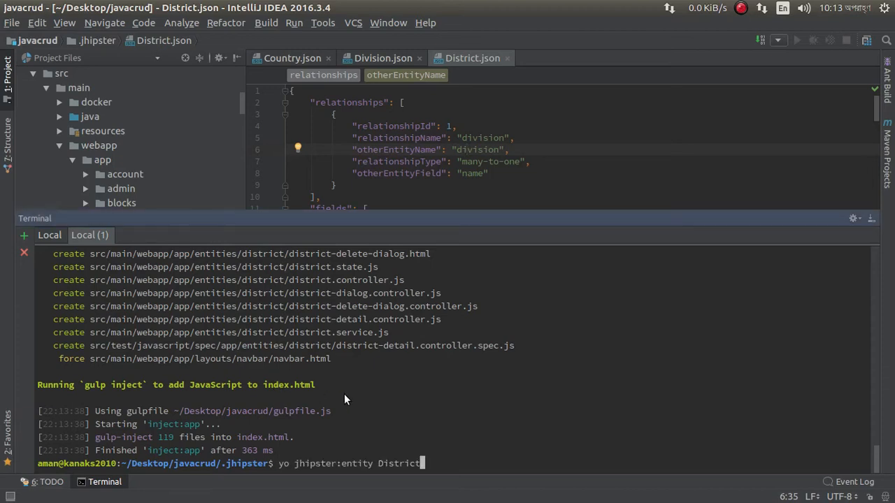
{"action": "key", "text": "BackSpace"}
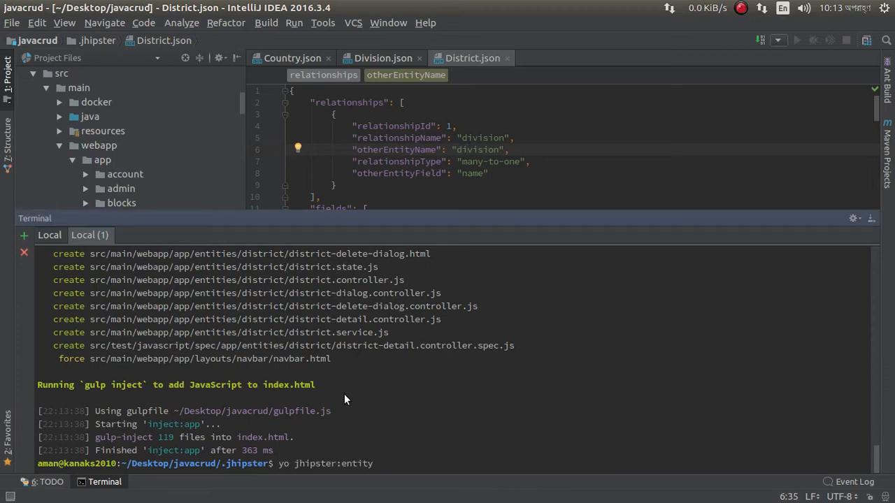
{"action": "type", "text": "PoliceStation.js"}
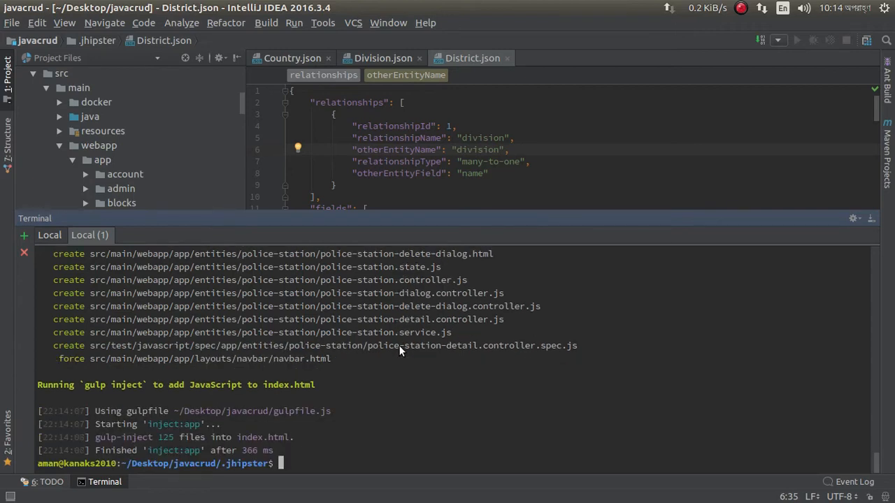
{"action": "mouse_move", "coordinate": [447, 333]}
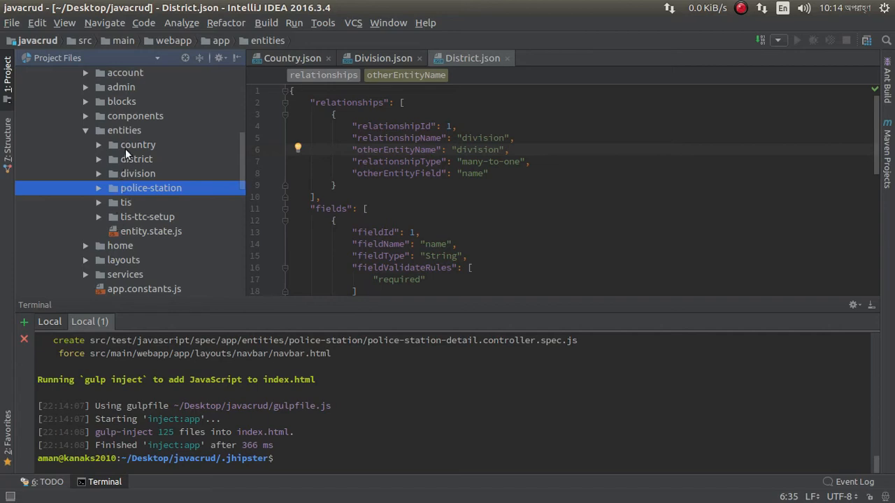
Step: Look at the generated division and police-station entity folders in the Project tree
{"action": "left_click", "coordinate": [137, 174]}
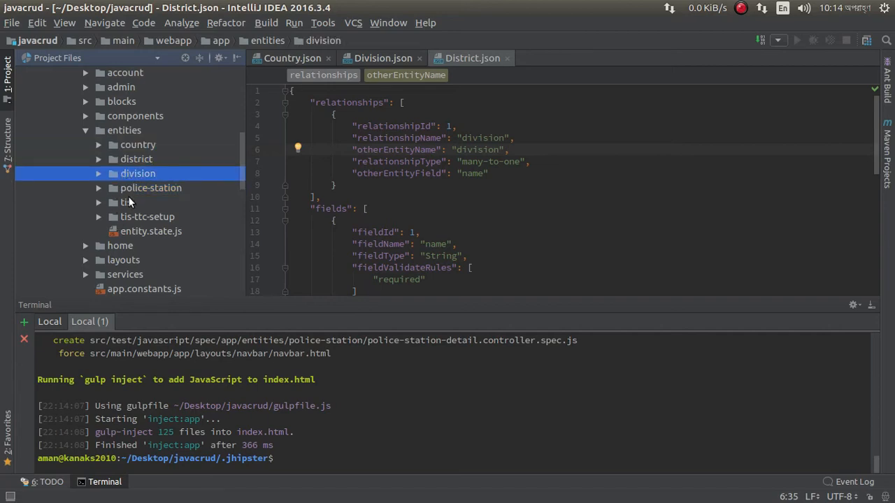
{"action": "left_click", "coordinate": [151, 187]}
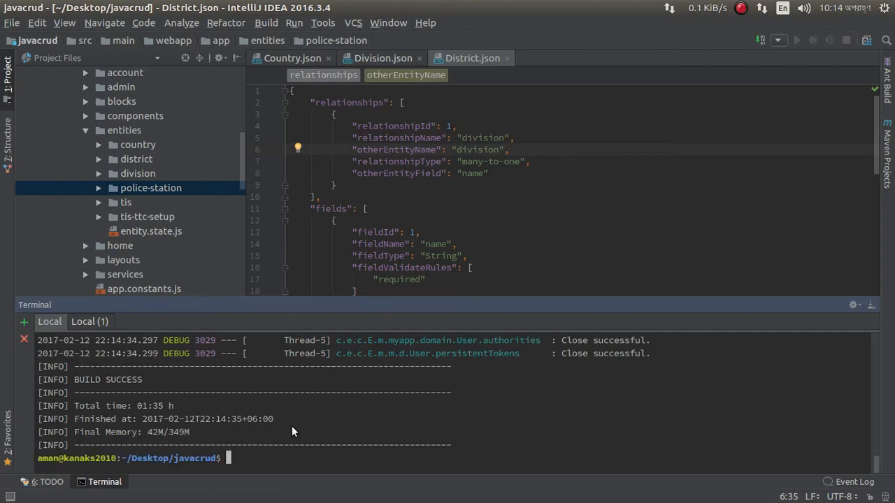
Step: Run mvn spring-boot:run until javacrud serves at localhost:8080, then switch away from the IDE
{"action": "type", "text": "mvn spring-boot:run"}
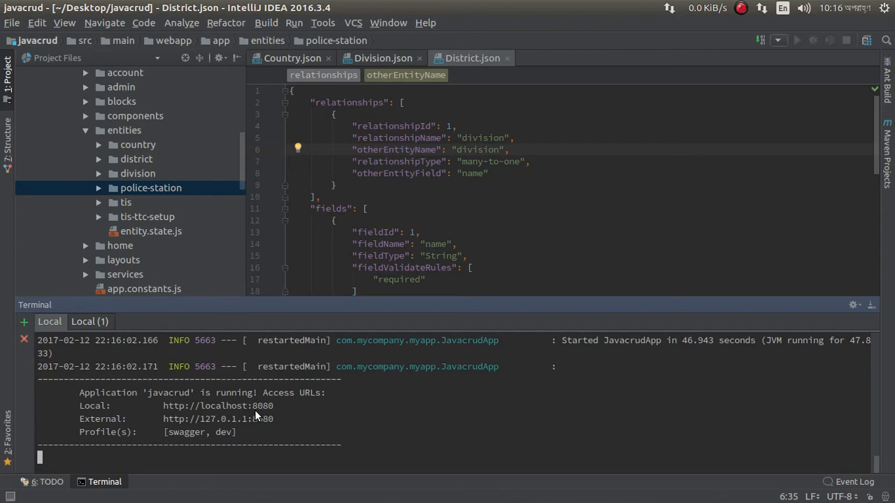
{"action": "mouse_move", "coordinate": [212, 417]}
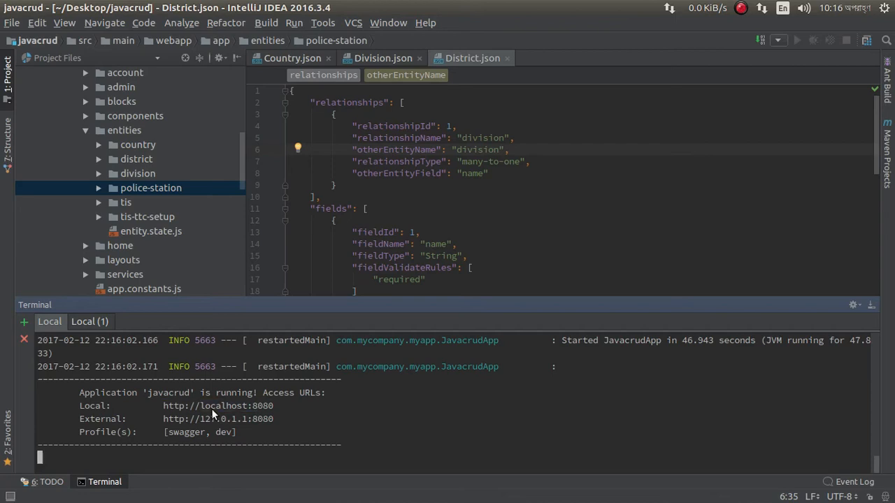
{"action": "key", "text": "alt+Tab"}
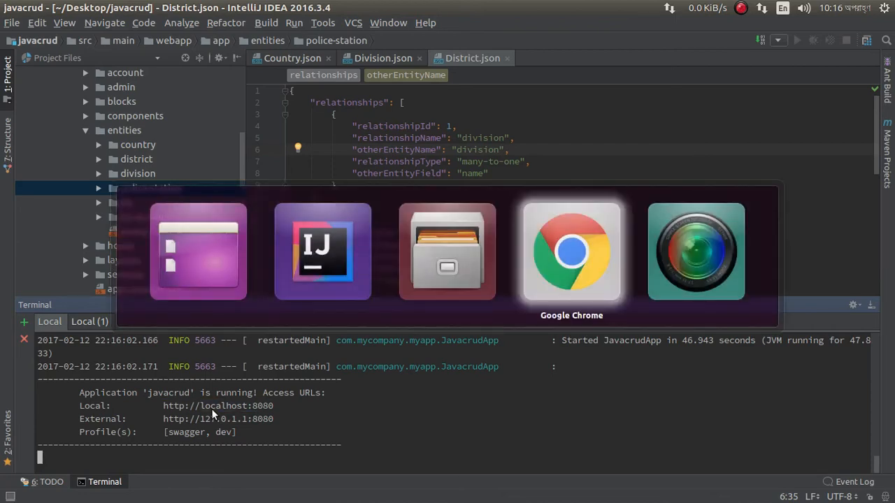
Step: Reload the TIS welcome page in Chrome and view the empty Country list from Entities
{"action": "left_click", "coordinate": [571, 252]}
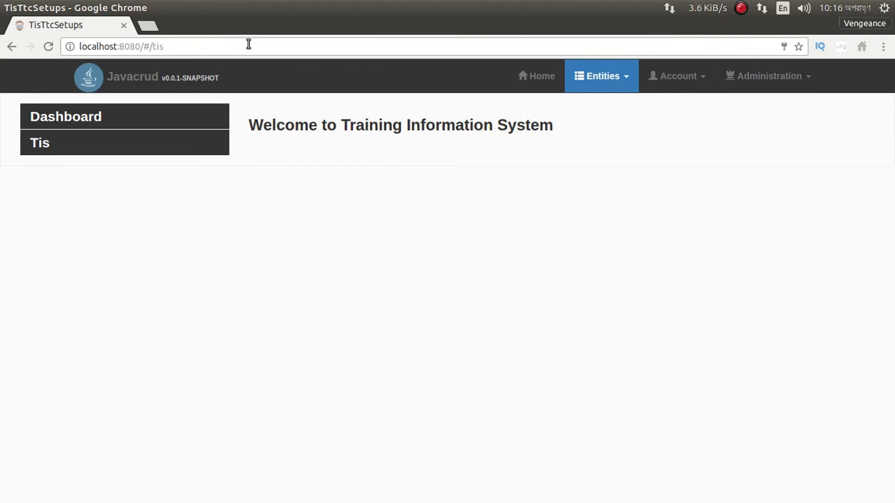
{"action": "mouse_move", "coordinate": [212, 47]}
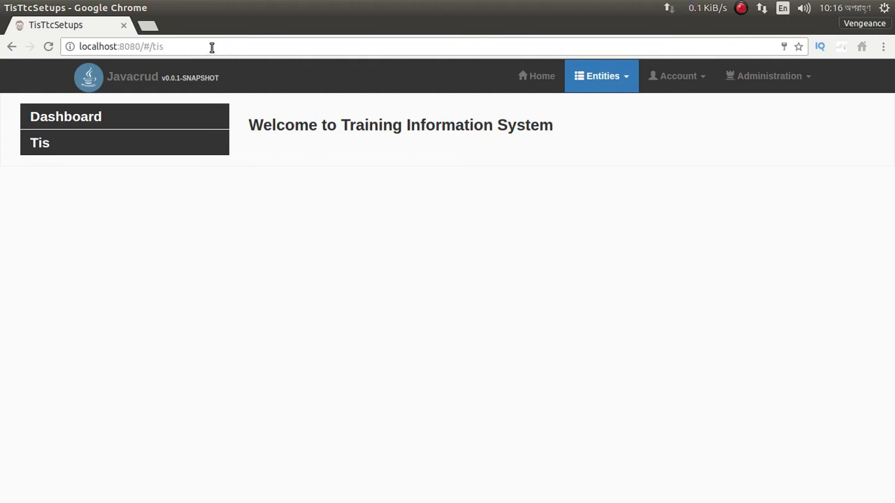
{"action": "left_click", "coordinate": [66, 116]}
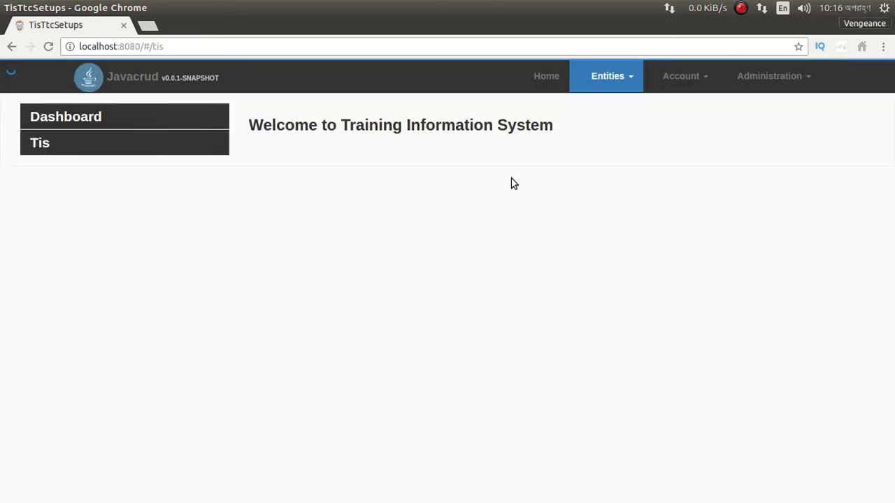
{"action": "left_click", "coordinate": [607, 76]}
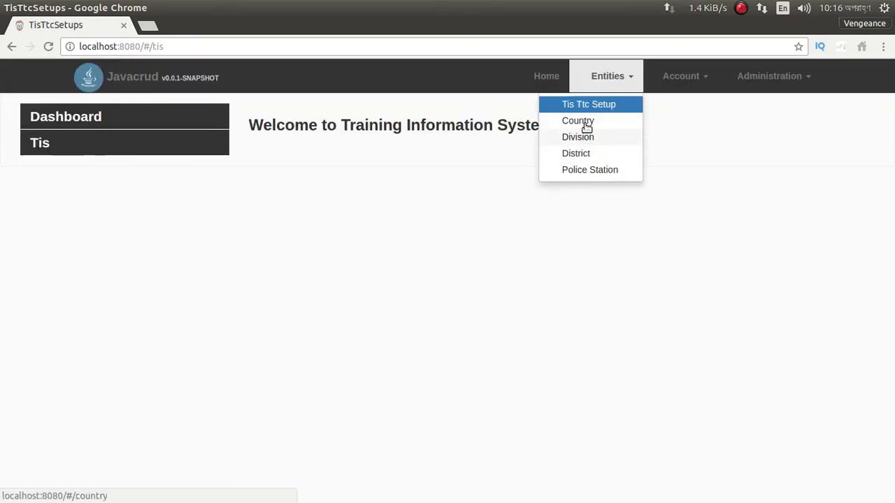
{"action": "mouse_move", "coordinate": [576, 153]}
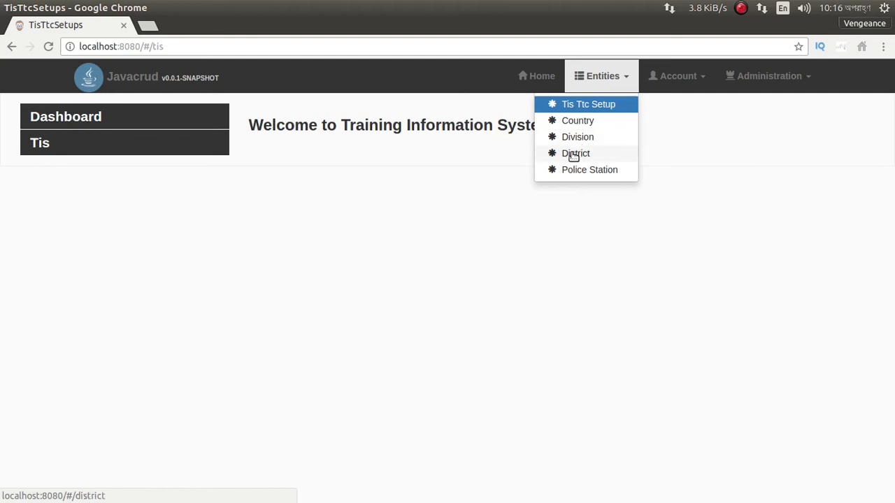
{"action": "mouse_move", "coordinate": [578, 121]}
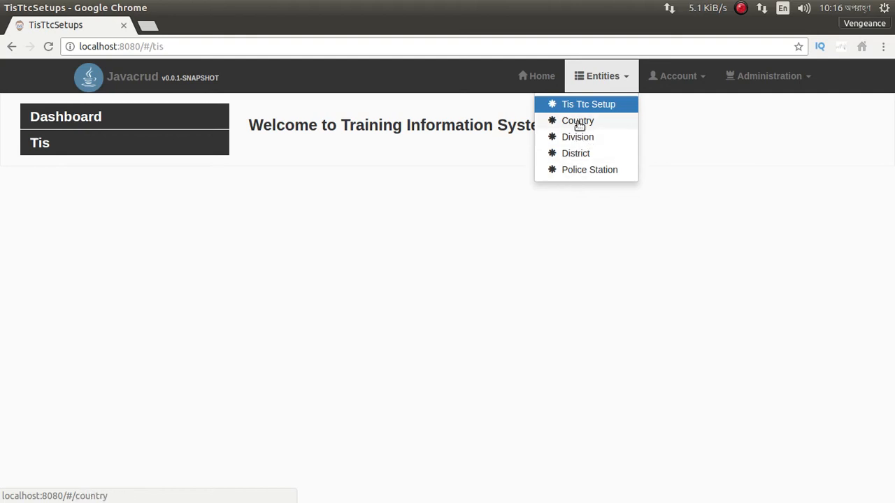
{"action": "mouse_move", "coordinate": [559, 118]}
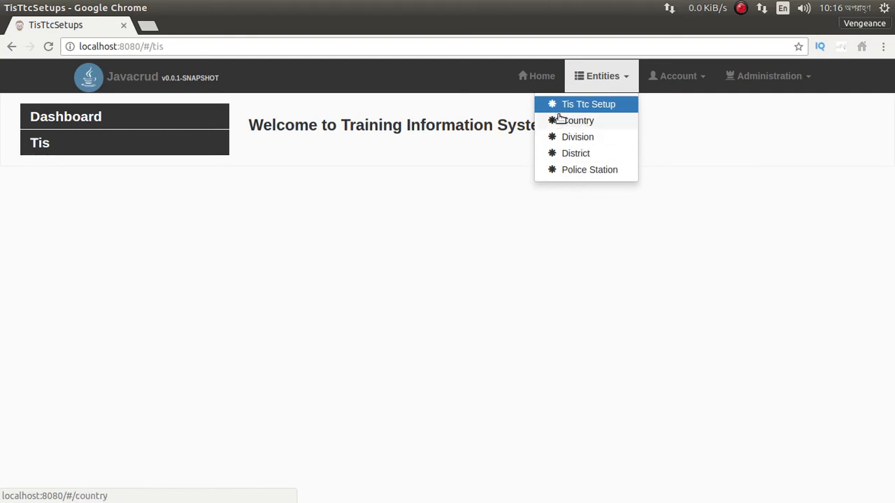
{"action": "mouse_move", "coordinate": [577, 121]}
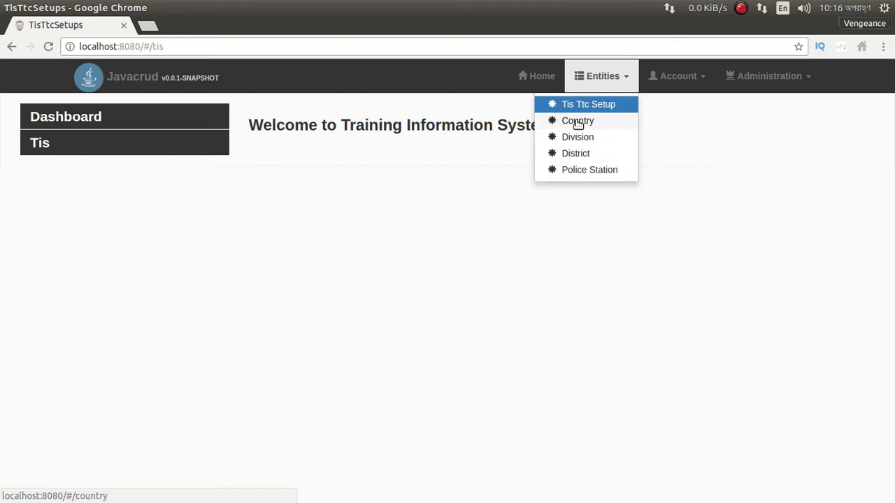
{"action": "left_click", "coordinate": [578, 120]}
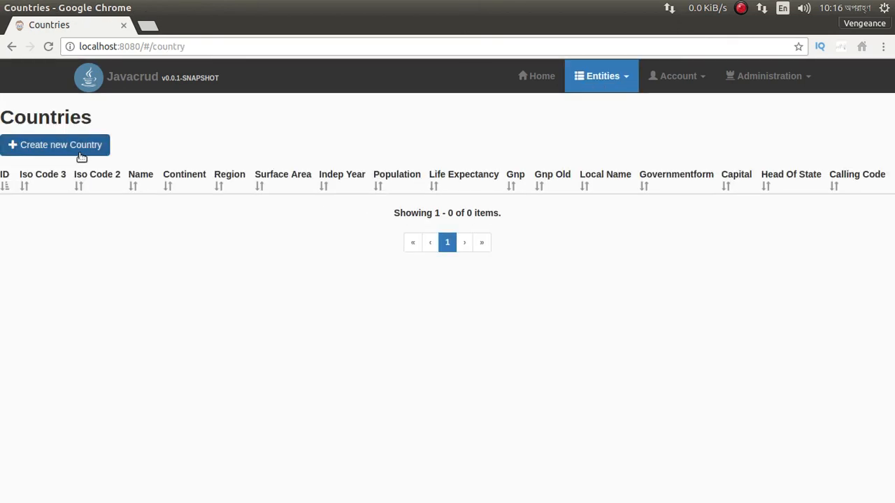
{"action": "mouse_move", "coordinate": [614, 91]}
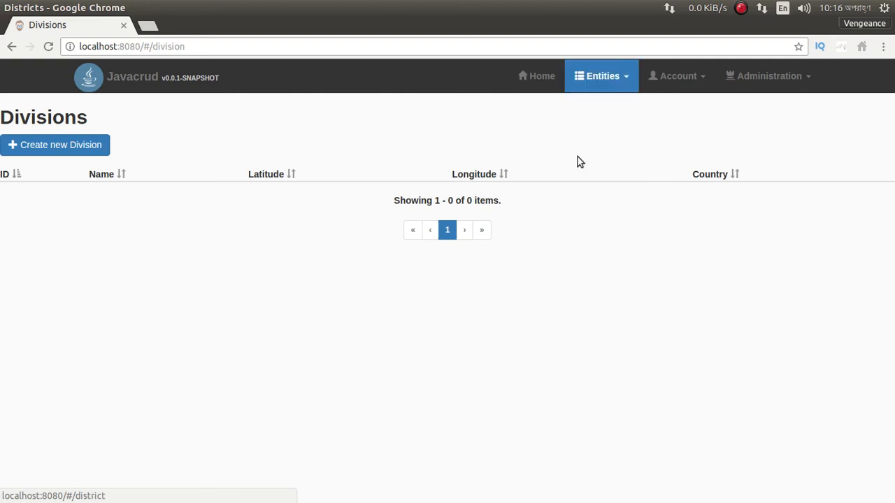
Step: View the empty Police Stations list from the Entities menu
{"action": "left_click", "coordinate": [576, 152]}
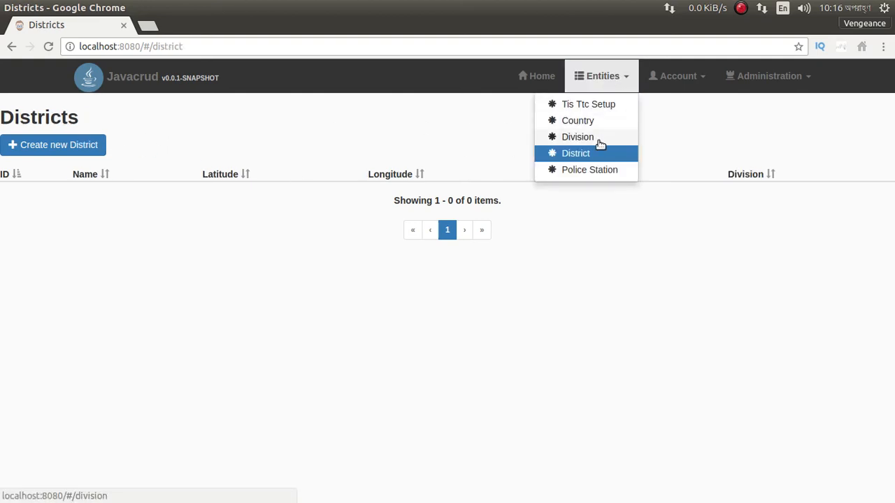
{"action": "left_click", "coordinate": [589, 169]}
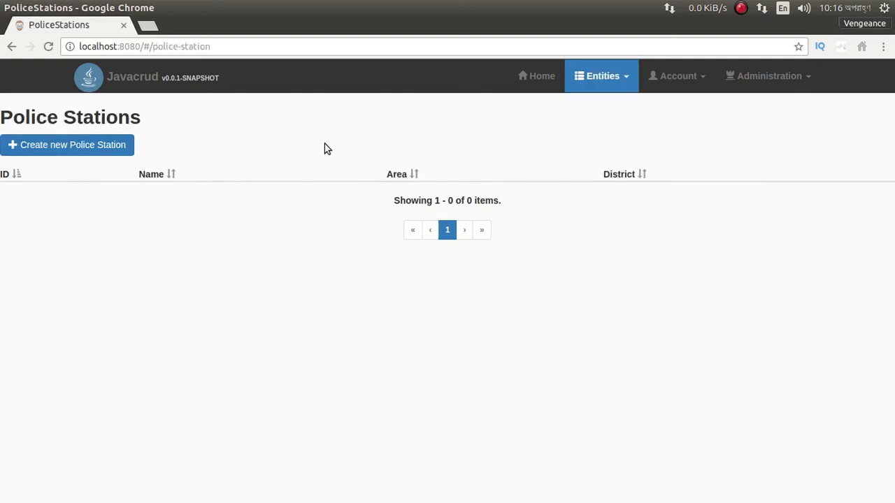
{"action": "mouse_move", "coordinate": [529, 134]}
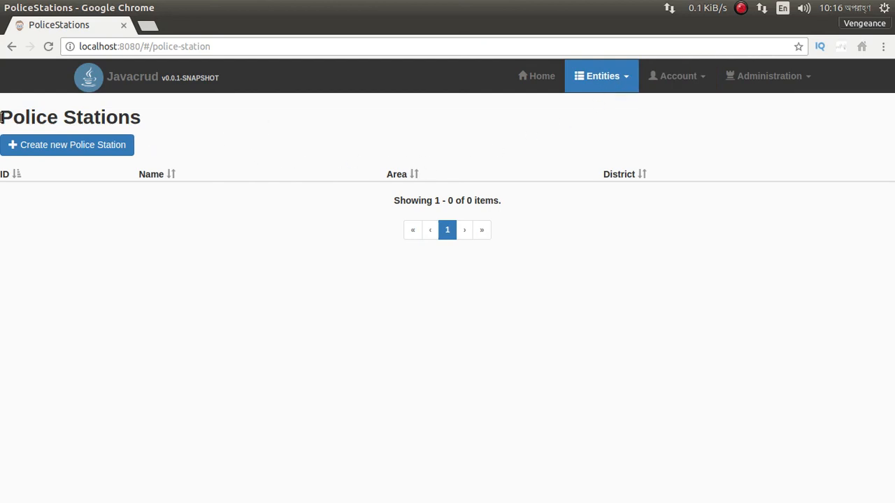
{"action": "left_click", "coordinate": [601, 76]}
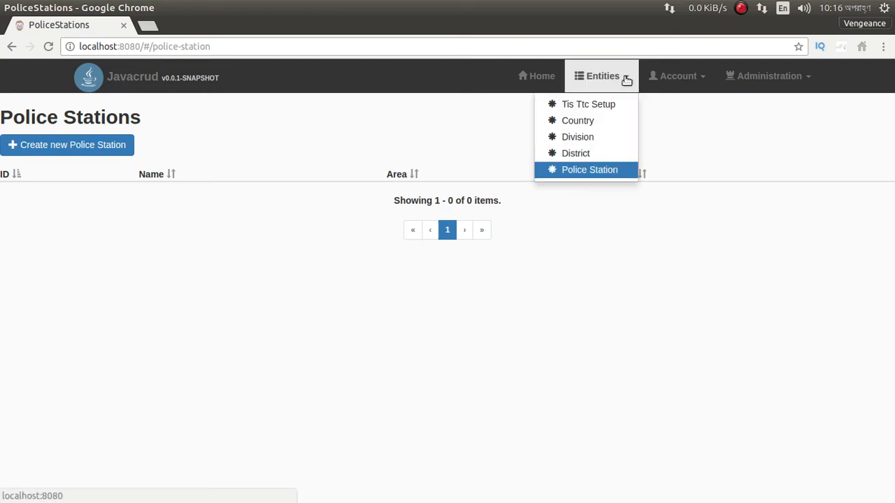
Step: Return to the TIS welcome page and close the Entities dropdown before leaving Chrome
{"action": "left_click", "coordinate": [587, 104]}
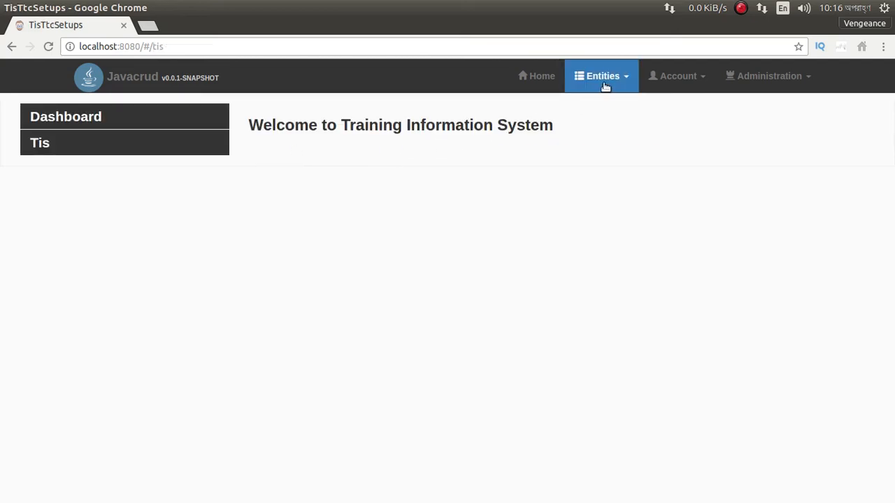
{"action": "left_click", "coordinate": [601, 75]}
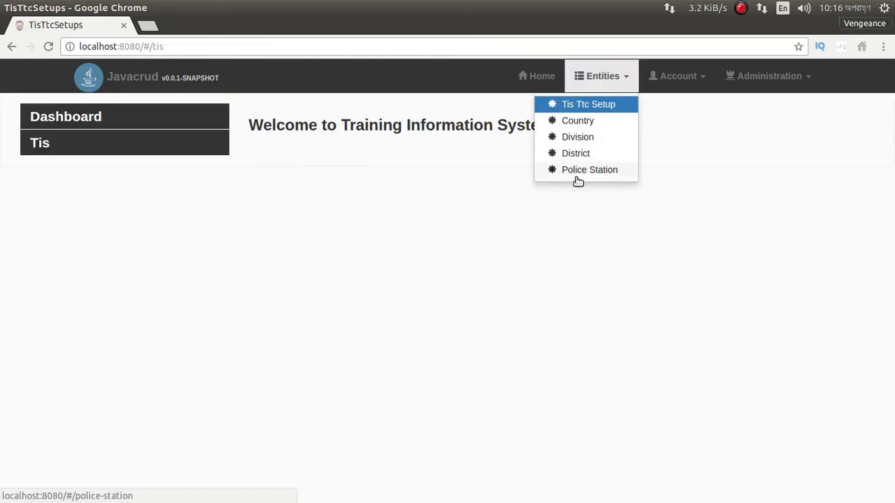
{"action": "mouse_move", "coordinate": [154, 229]}
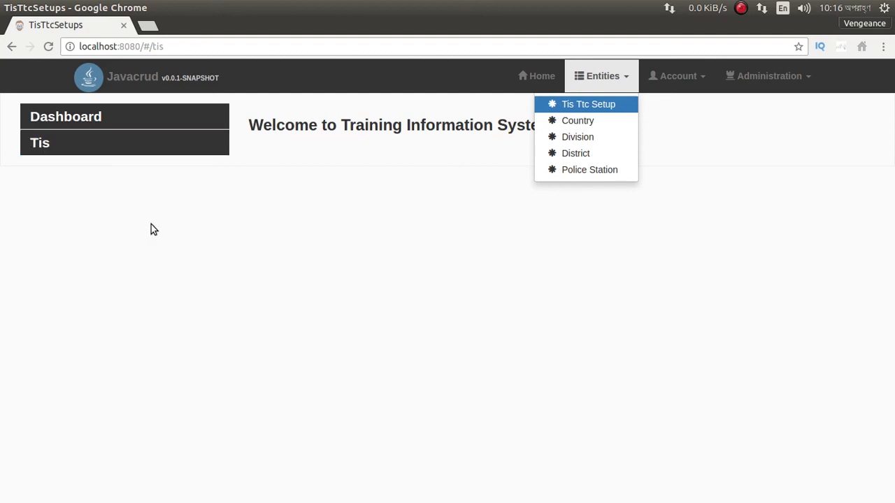
{"action": "mouse_move", "coordinate": [184, 214]}
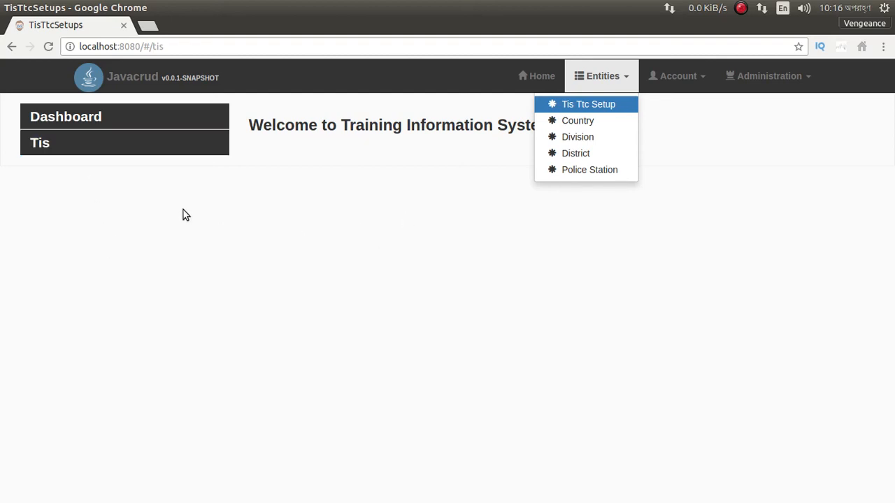
{"action": "mouse_move", "coordinate": [103, 166]}
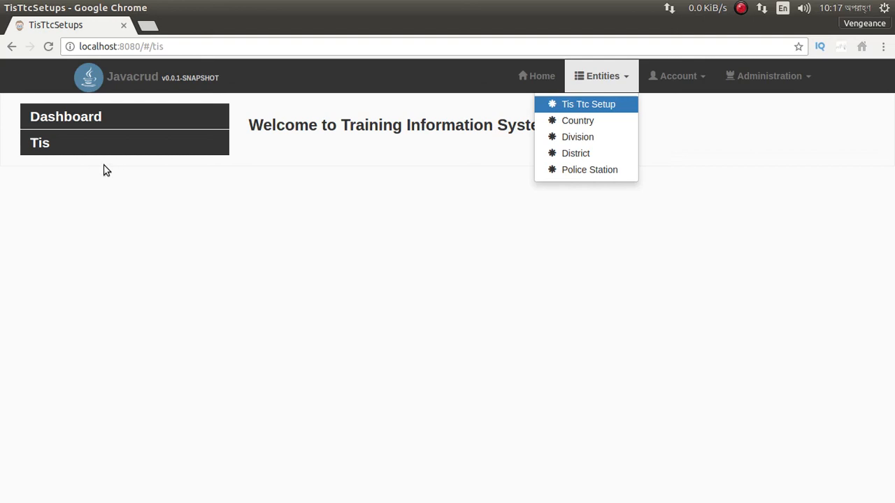
{"action": "mouse_move", "coordinate": [255, 168]}
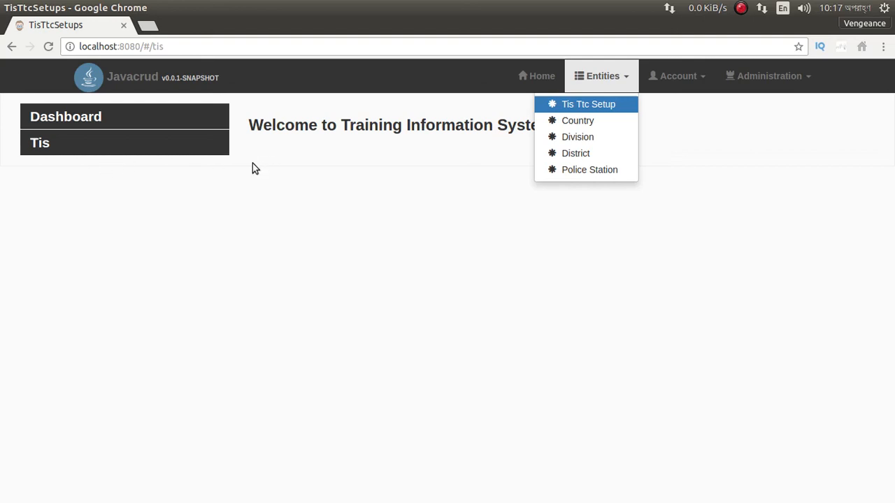
{"action": "mouse_move", "coordinate": [98, 290]}
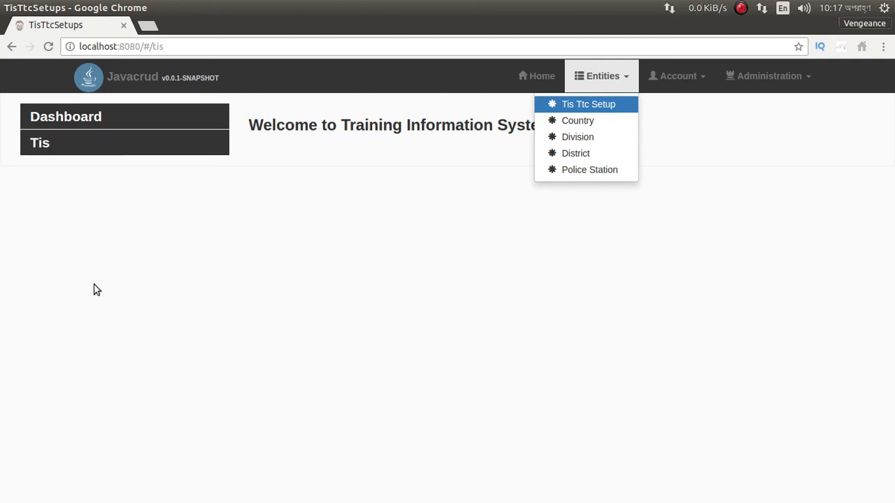
{"action": "mouse_move", "coordinate": [577, 120]}
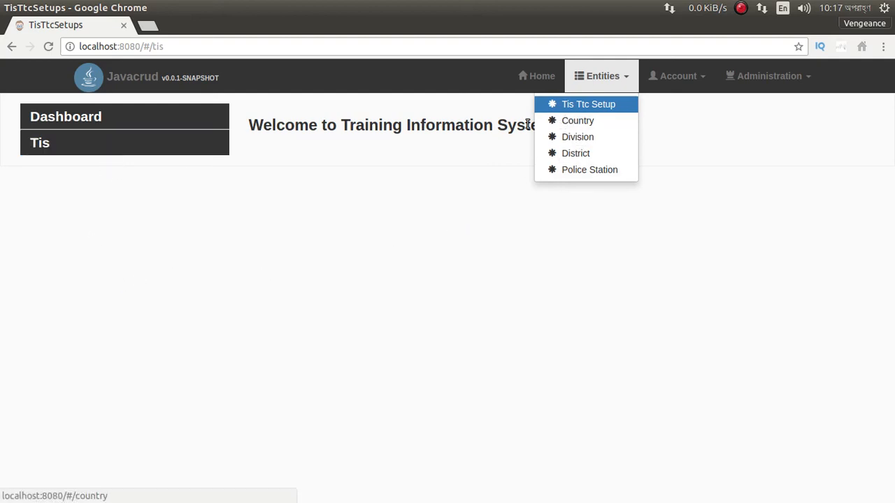
{"action": "mouse_move", "coordinate": [501, 124]}
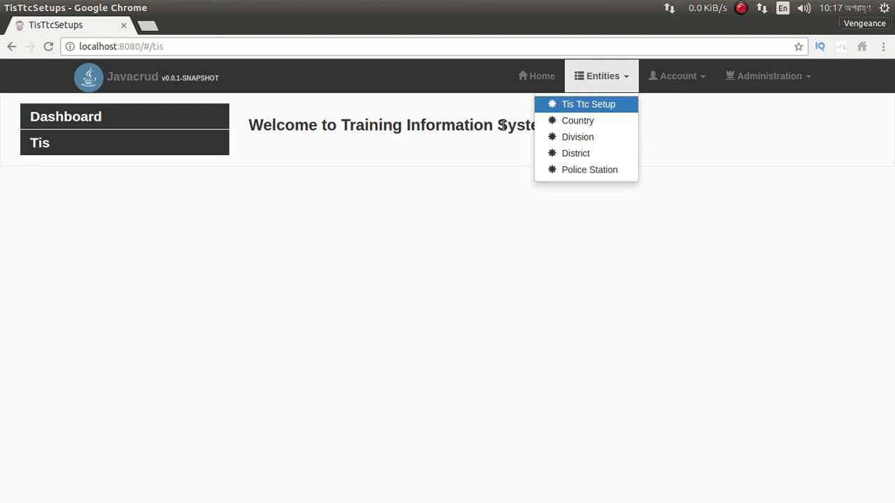
{"action": "mouse_move", "coordinate": [397, 148]}
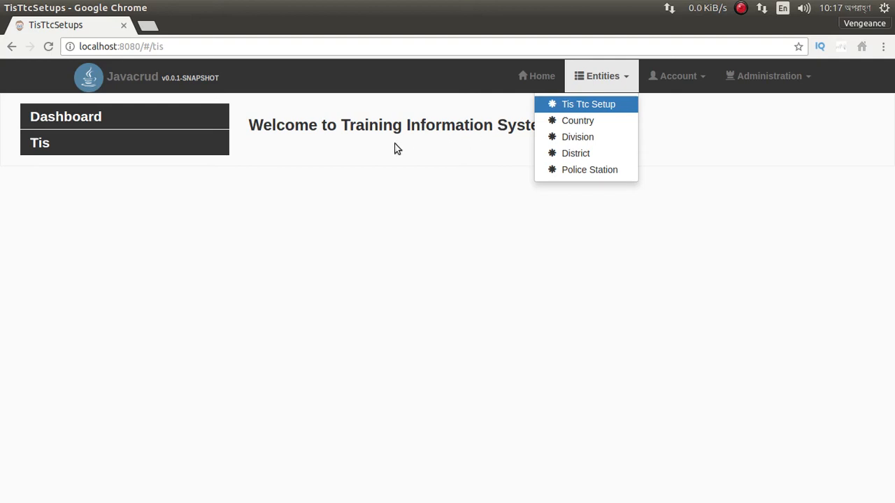
{"action": "mouse_move", "coordinate": [530, 148]}
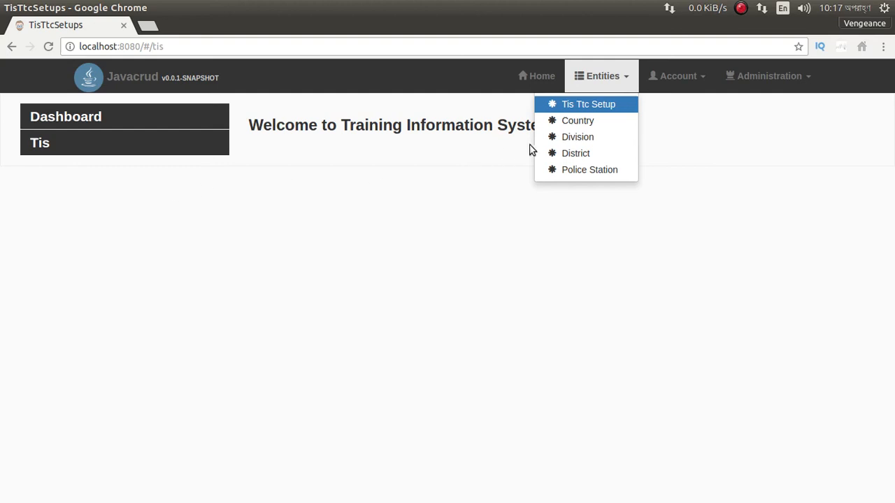
{"action": "mouse_move", "coordinate": [464, 117]}
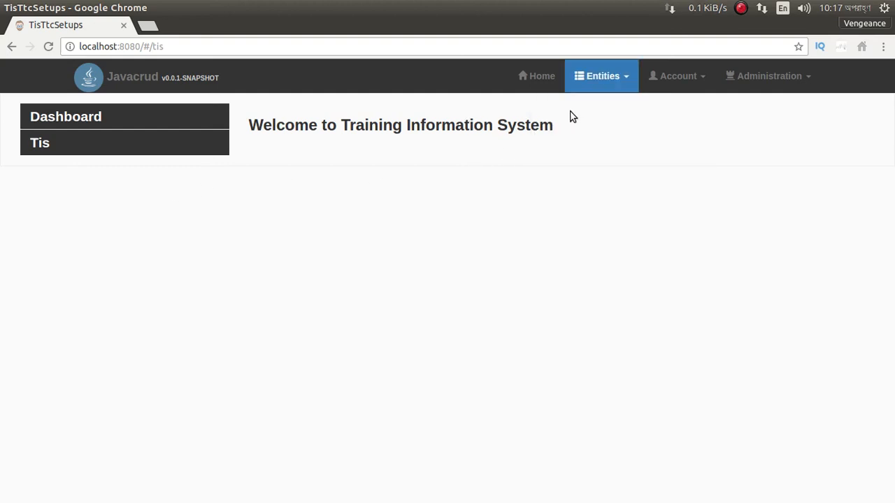
{"action": "mouse_move", "coordinate": [586, 129]}
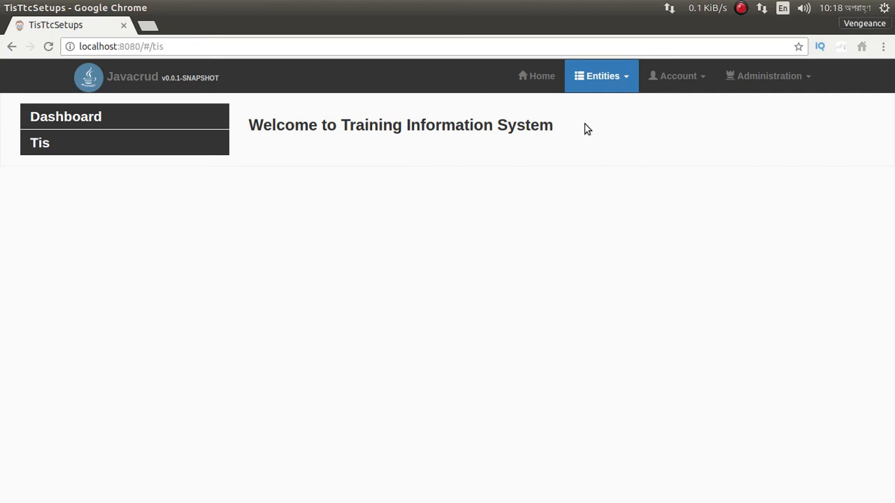
{"action": "left_click", "coordinate": [601, 75]}
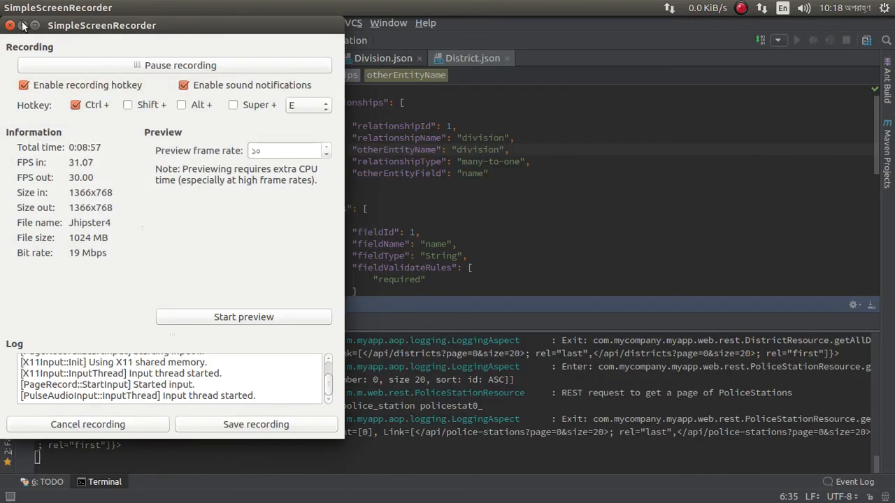
Step: View tis.js in IntelliJ, pick out the tisView@tis view name, and bring up the country entity files
{"action": "left_click", "coordinate": [11, 25]}
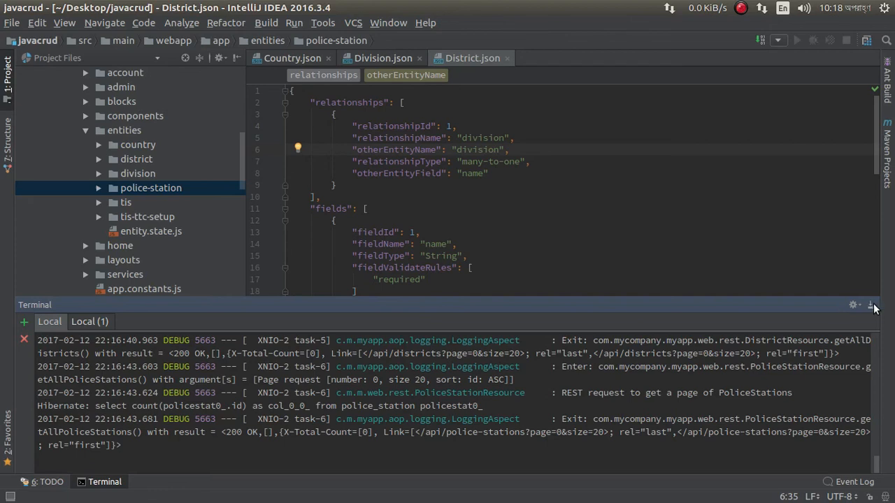
{"action": "left_click", "coordinate": [873, 305]}
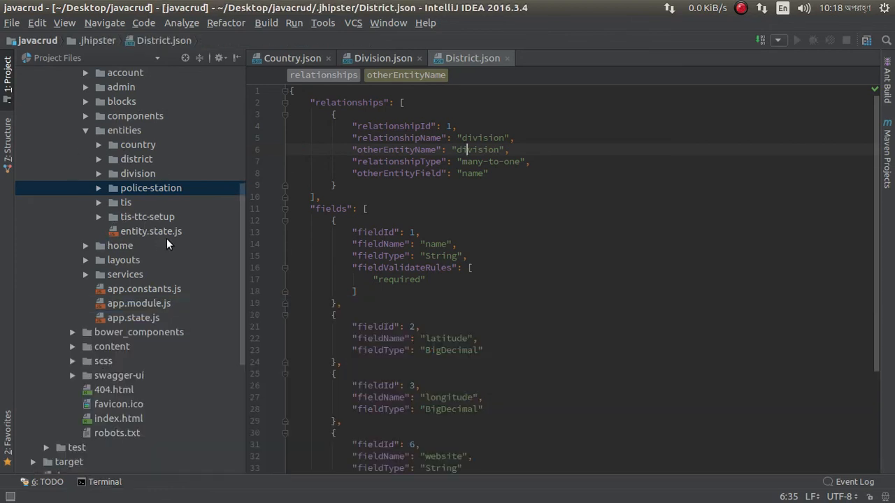
{"action": "left_click", "coordinate": [98, 201]}
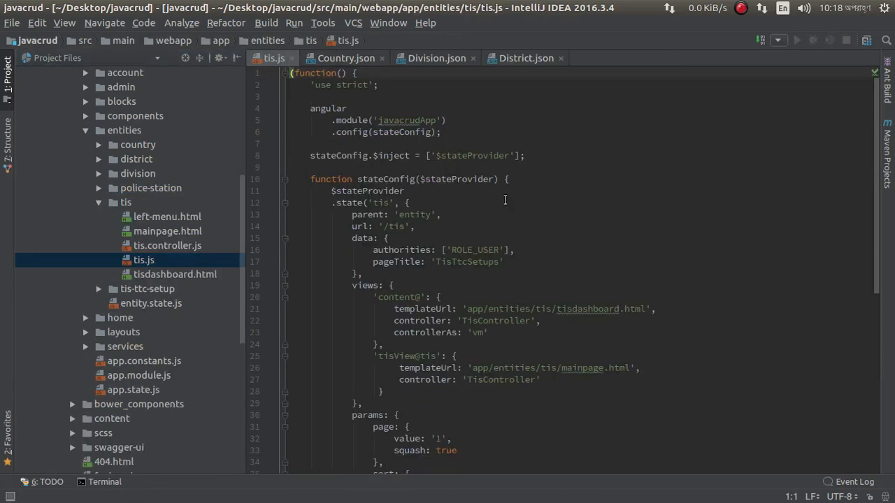
{"action": "scroll", "scroll_direction": "down", "scroll_amount": 3}
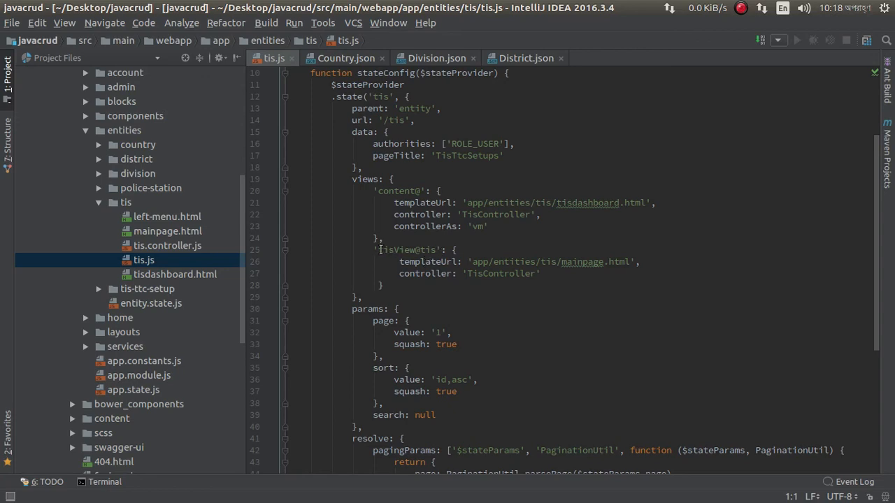
{"action": "double_click", "coordinate": [408, 249]}
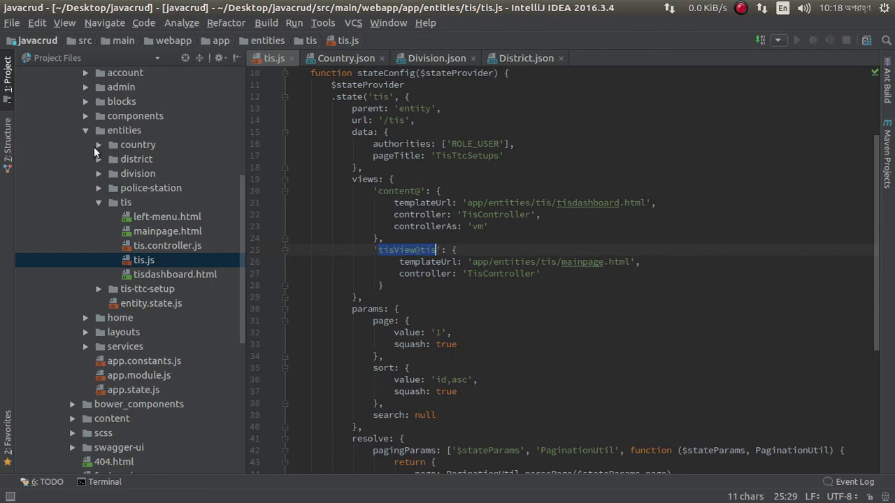
{"action": "left_click", "coordinate": [98, 144]}
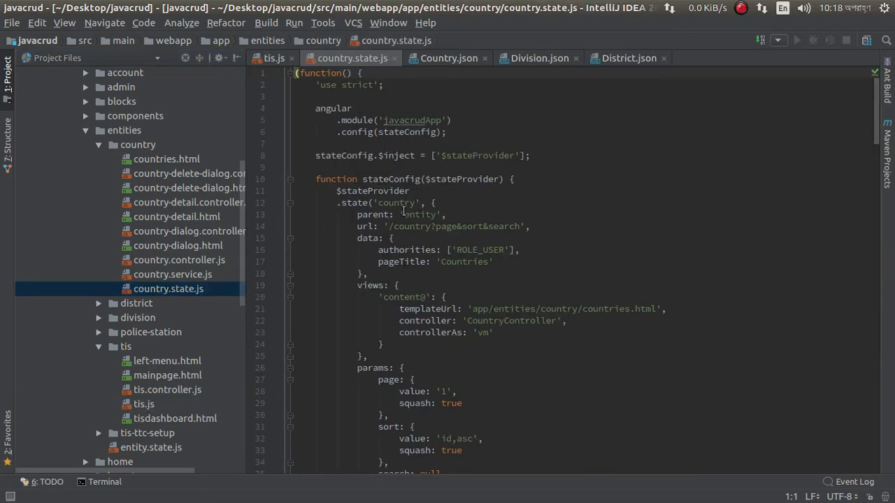
Step: Change the country state's parent from 'entity' to 'tis' in country.state.js and review its view definitions
{"action": "double_click", "coordinate": [419, 215]}
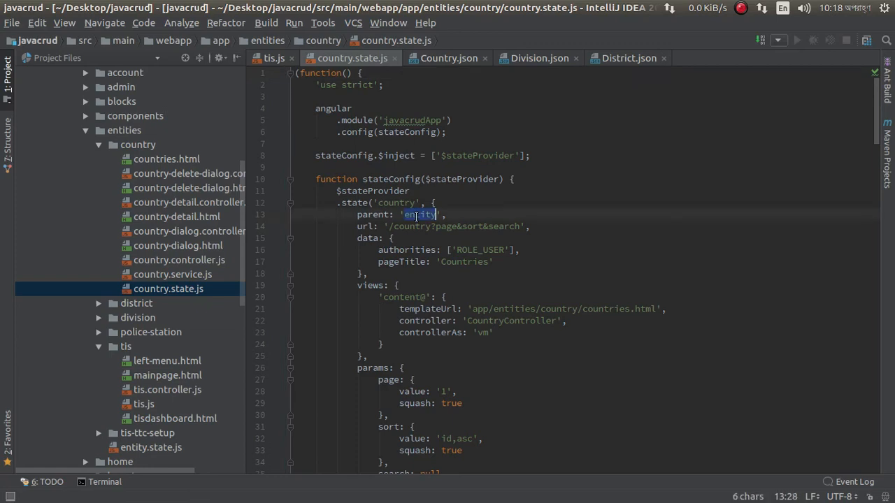
{"action": "type", "text": "t"}
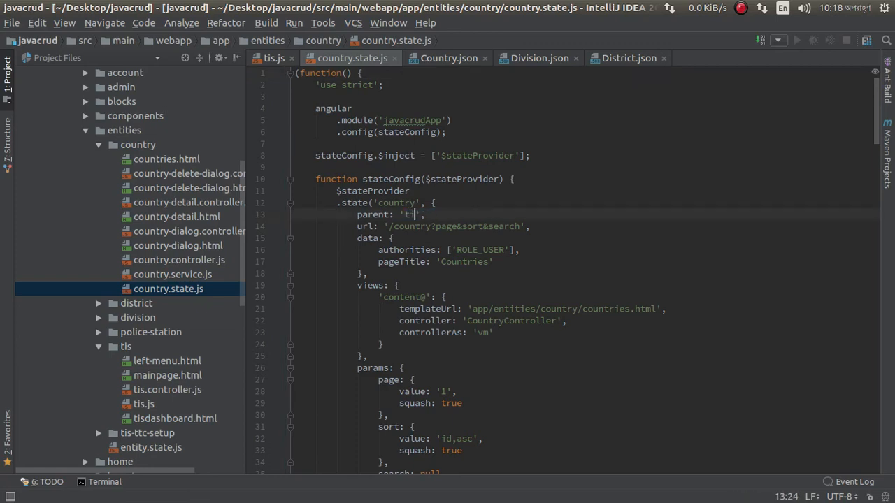
{"action": "type", "text": "is"}
{"action": "left_click", "coordinate": [586, 297]}
{"action": "type", "text": "isView@tis"}
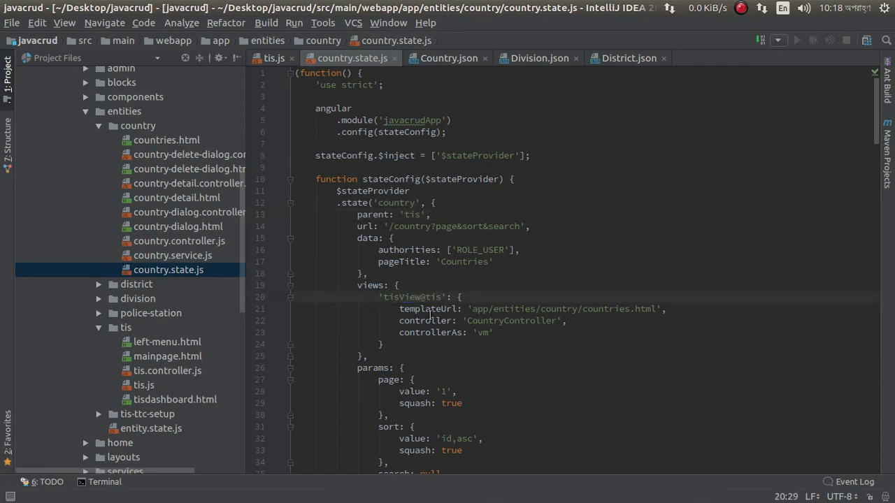
{"action": "scroll", "scroll_direction": "down", "scroll_amount": 3}
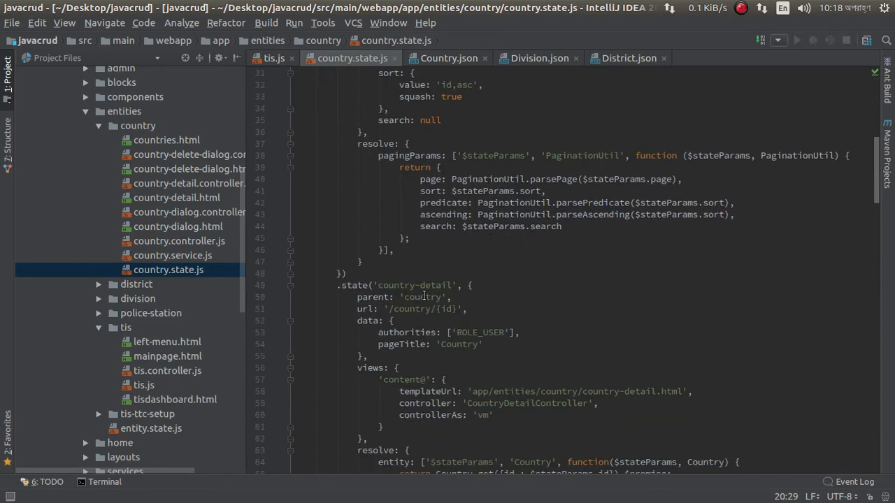
{"action": "scroll", "scroll_direction": "down", "scroll_amount": 3}
{"action": "type", "text": "isView@tis"}
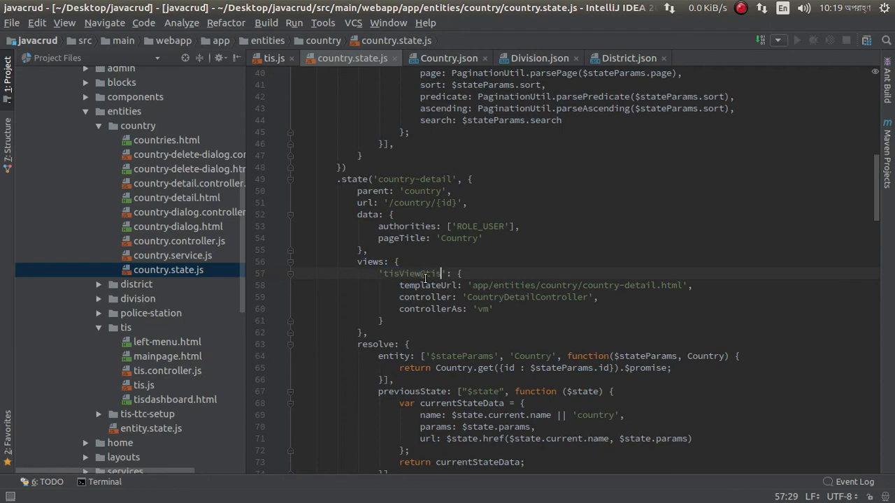
{"action": "scroll", "scroll_direction": "down", "scroll_amount": 3}
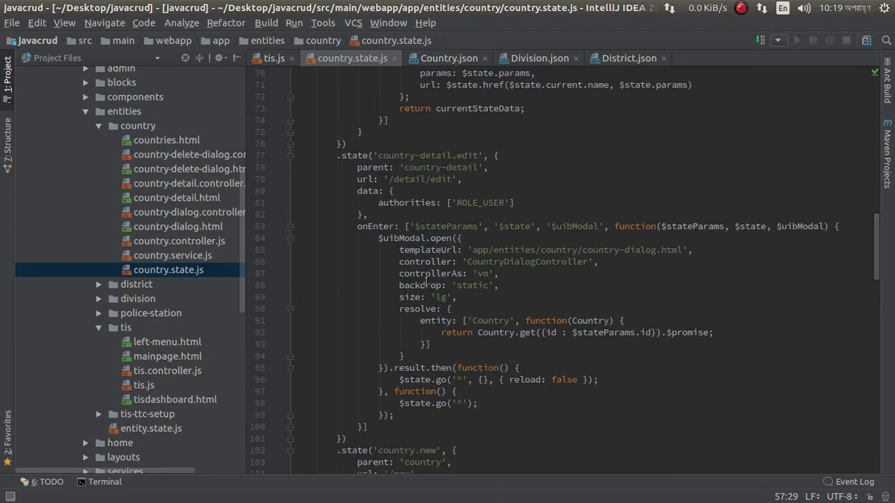
{"action": "scroll", "scroll_direction": "down", "scroll_amount": 3}
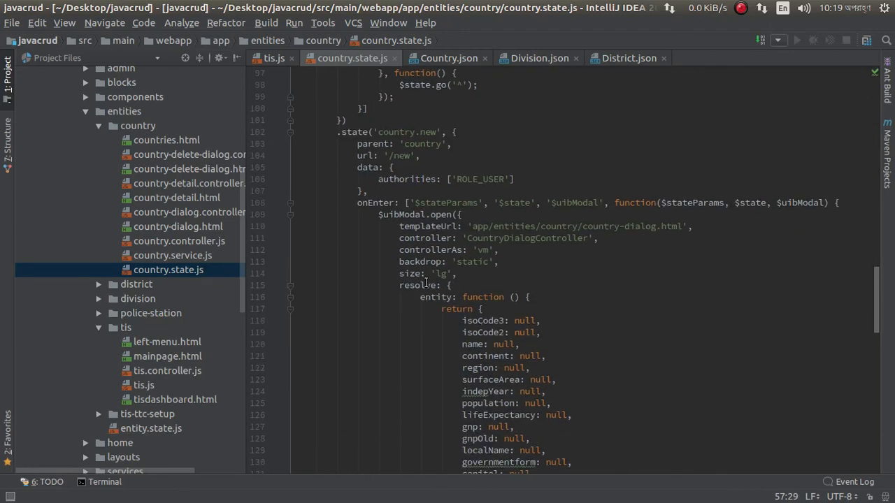
{"action": "scroll", "scroll_direction": "down", "scroll_amount": 3}
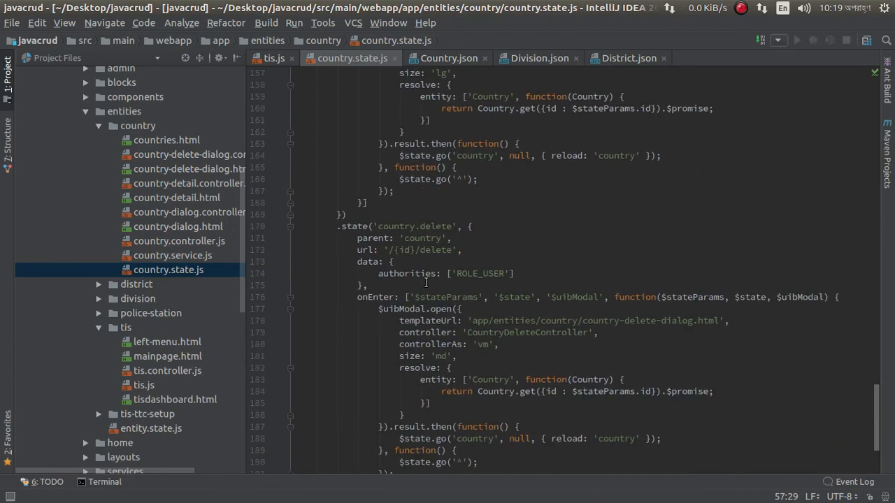
{"action": "scroll", "scroll_direction": "up", "scroll_amount": 3}
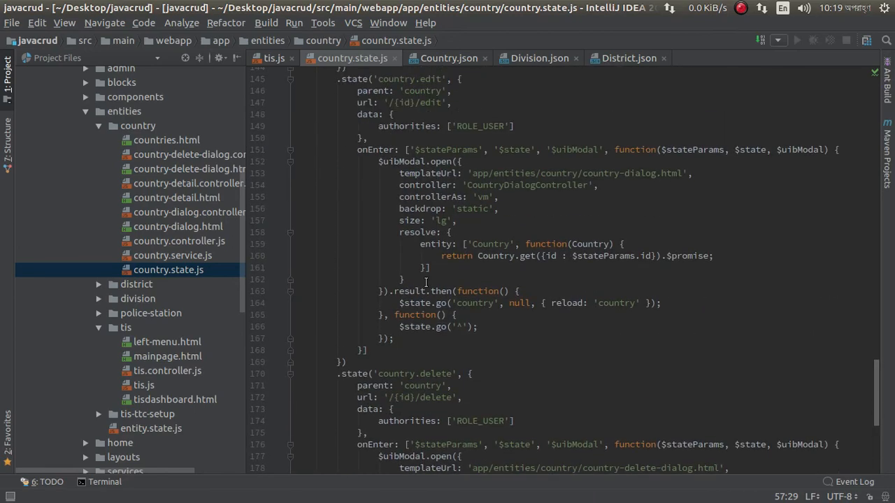
{"action": "scroll", "scroll_direction": "up", "scroll_amount": 3}
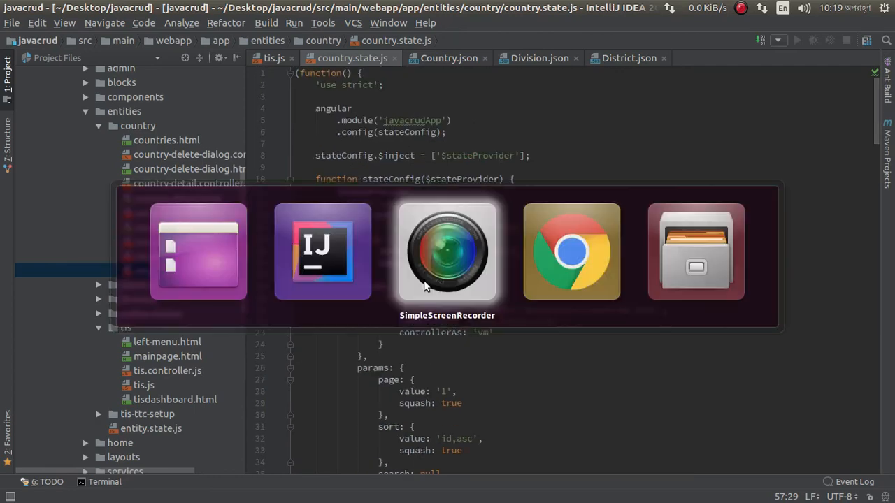
Step: Show the Countries list inside the Tis dashboard at /tis/country and sort it by Indep Year
{"action": "left_click", "coordinate": [570, 252]}
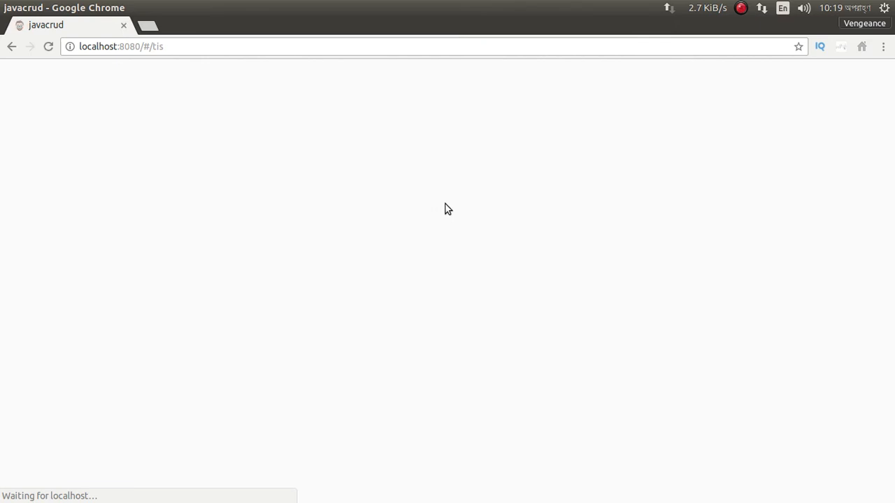
{"action": "left_click", "coordinate": [601, 76]}
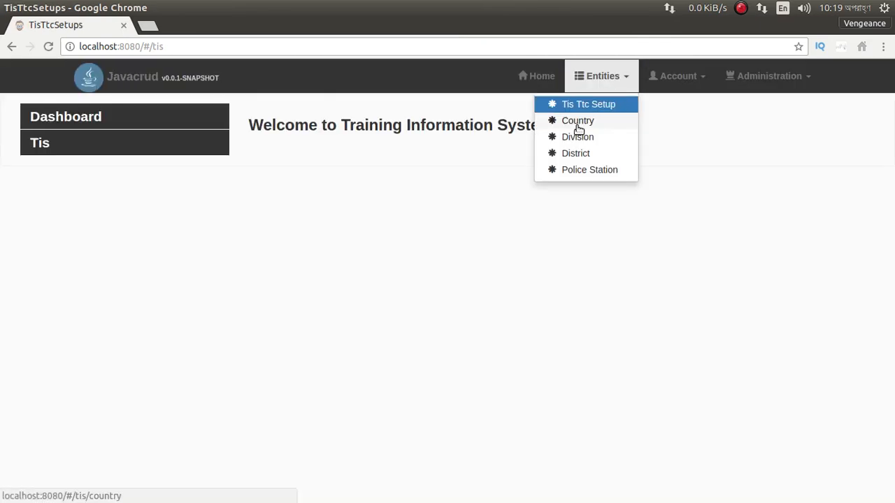
{"action": "left_click", "coordinate": [578, 121]}
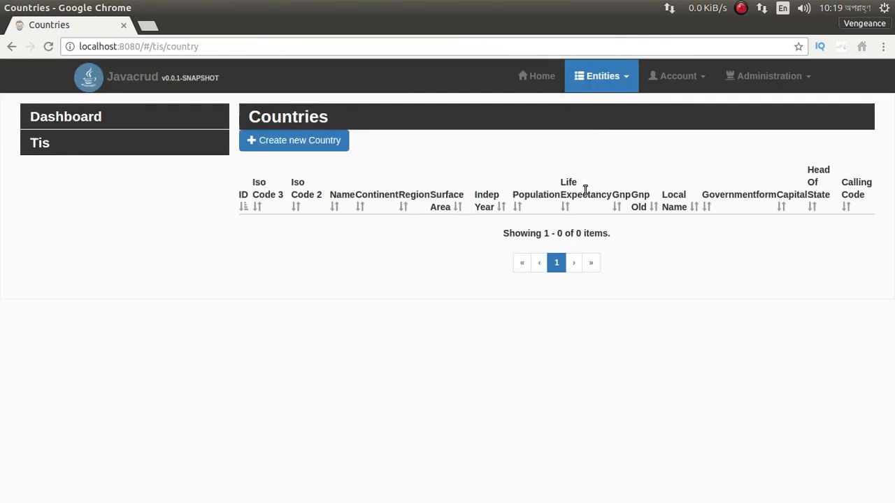
{"action": "mouse_move", "coordinate": [161, 188]}
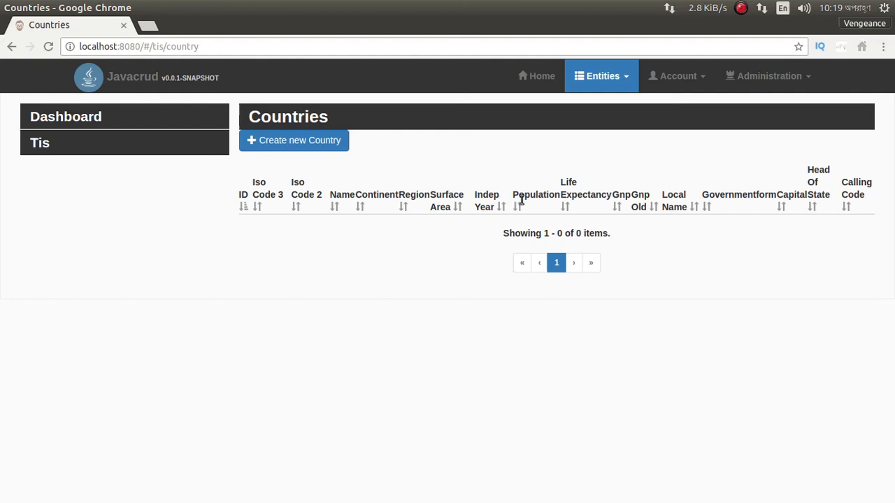
{"action": "mouse_move", "coordinate": [576, 140]}
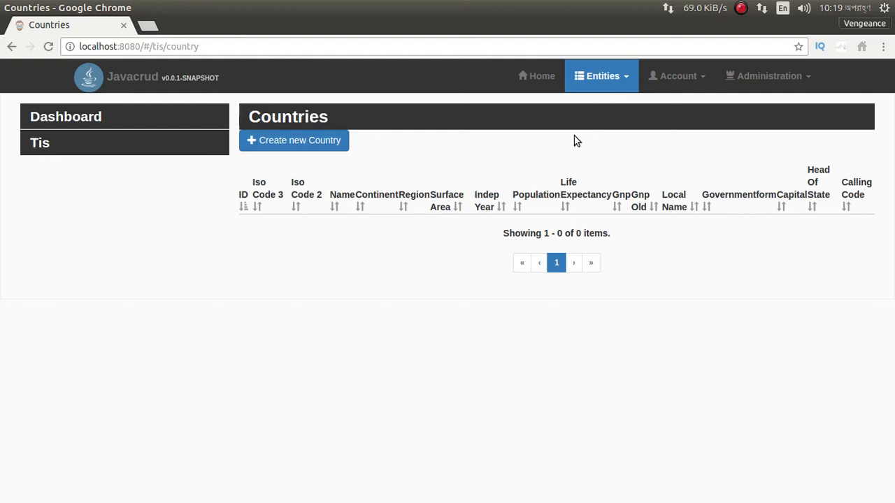
{"action": "left_click", "coordinate": [498, 207]}
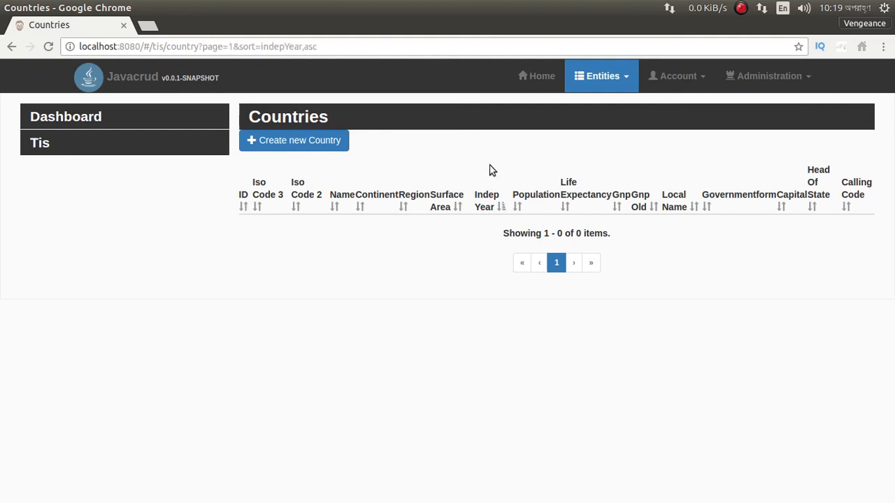